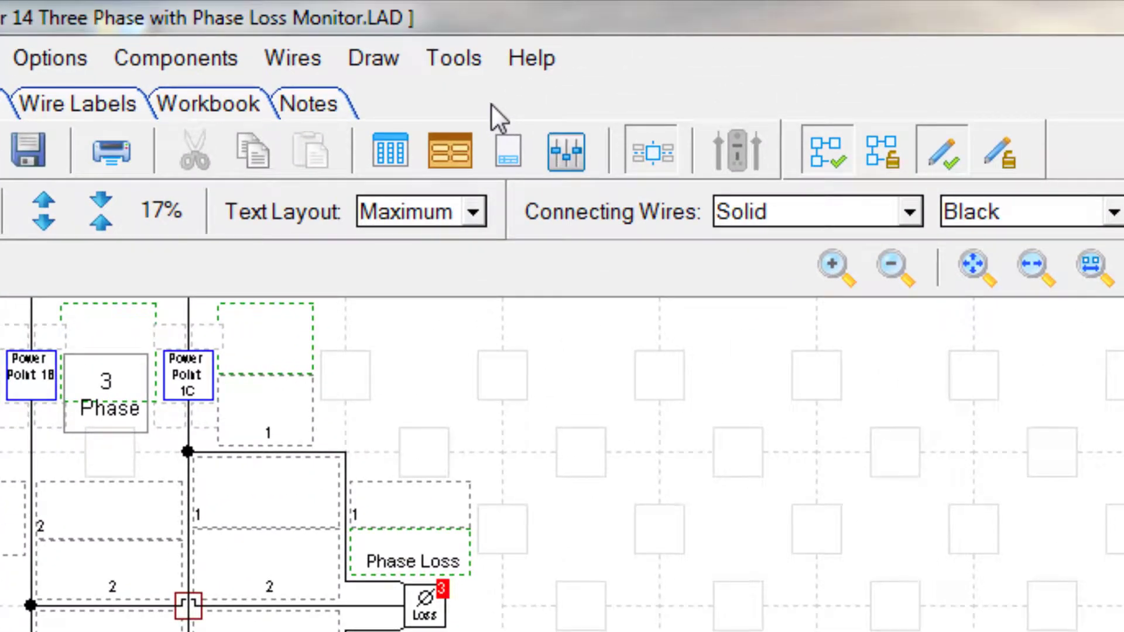
Step: Begin a PDF export of the ladder diagram via Ctrl+D and File > Export The Ladder Diagram
left_click(530, 59)
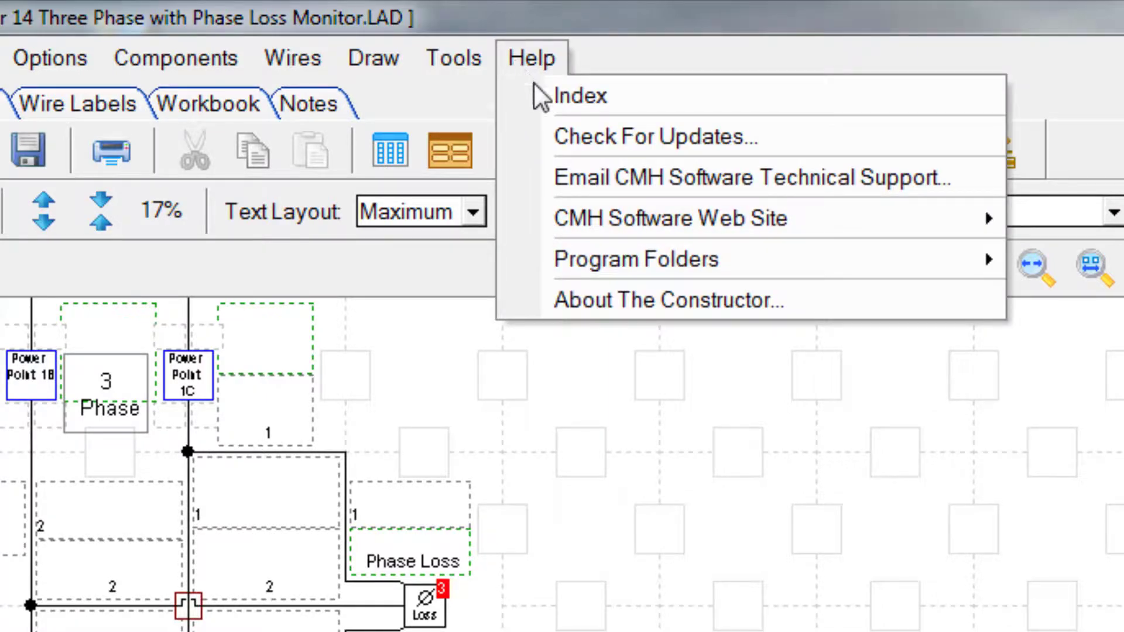
mouse_move(591, 136)
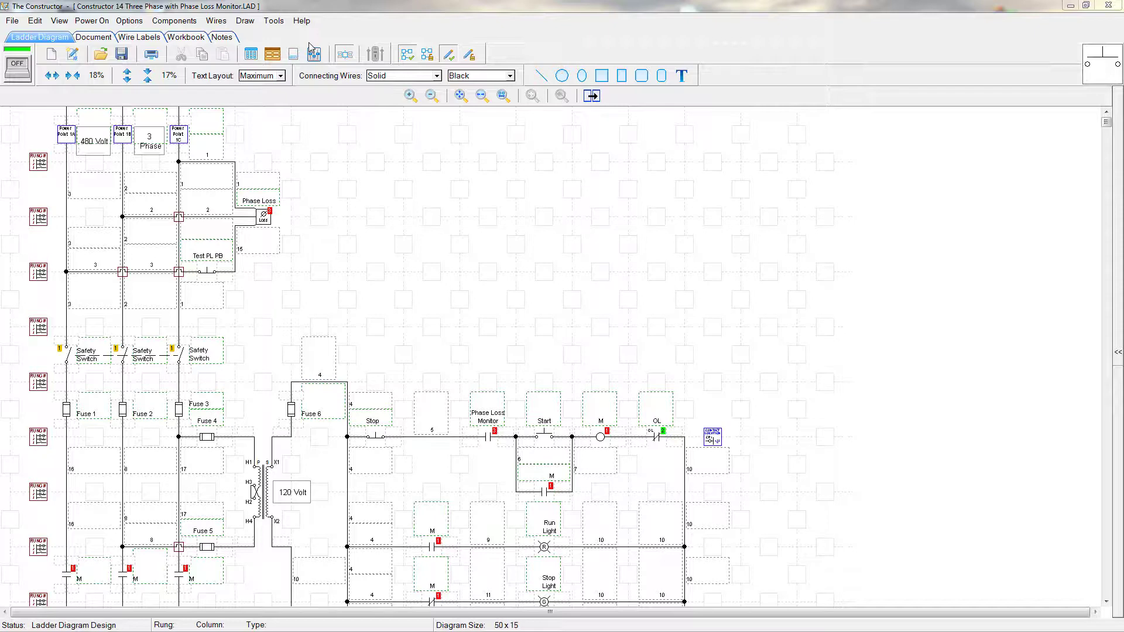
key("Ctrl+D")
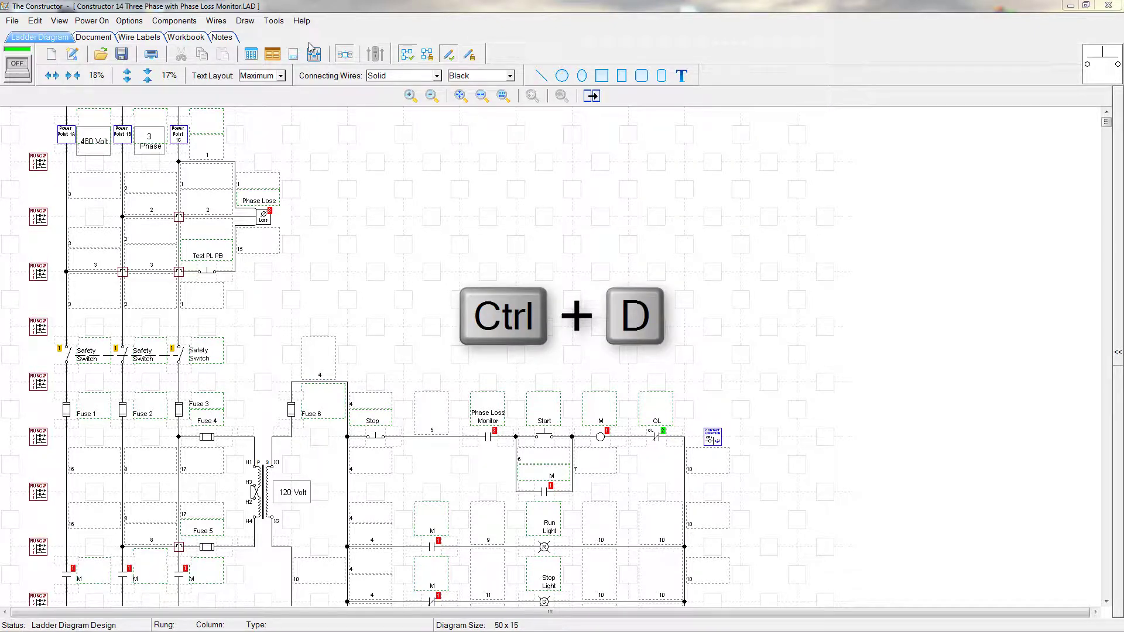
key("ctrl+d")
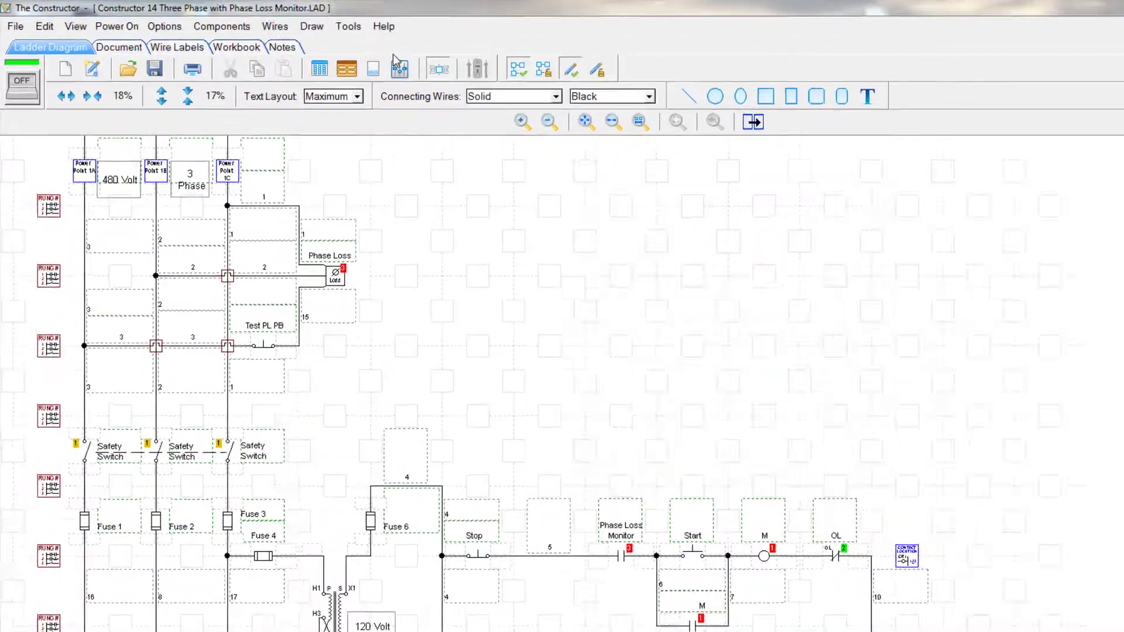
left_click(14, 25)
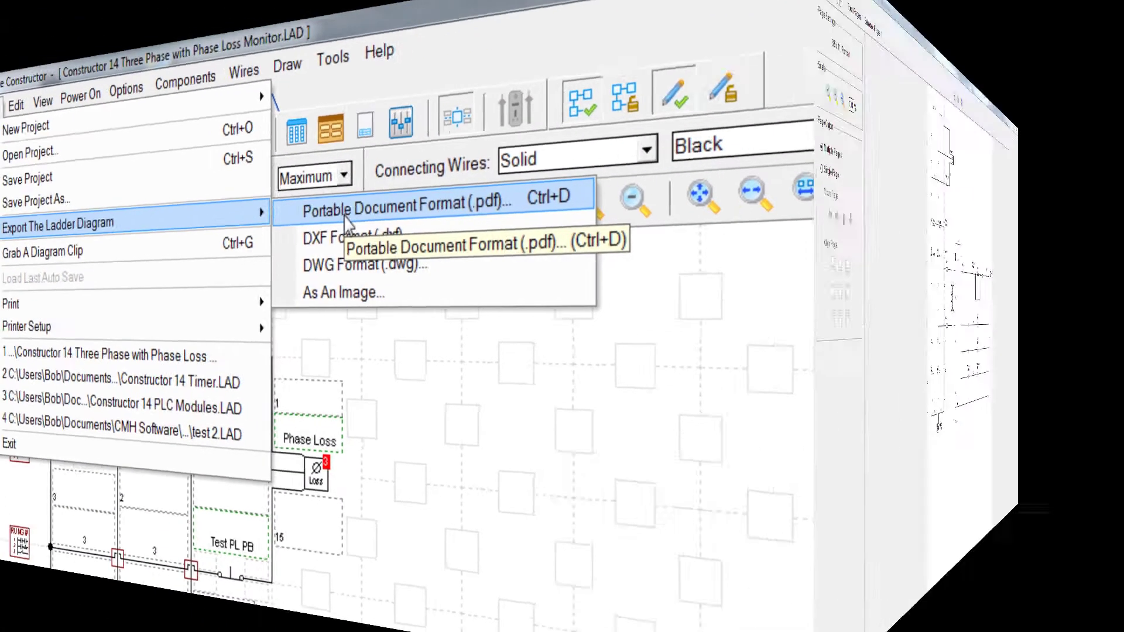
left_click(404, 206)
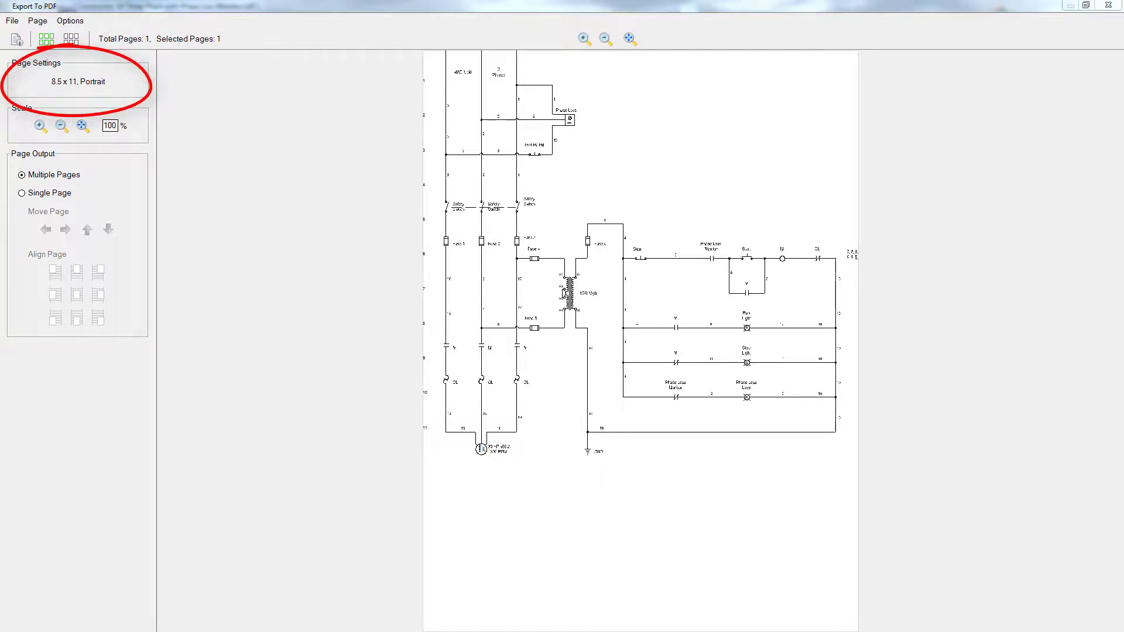
mouse_move(130, 26)
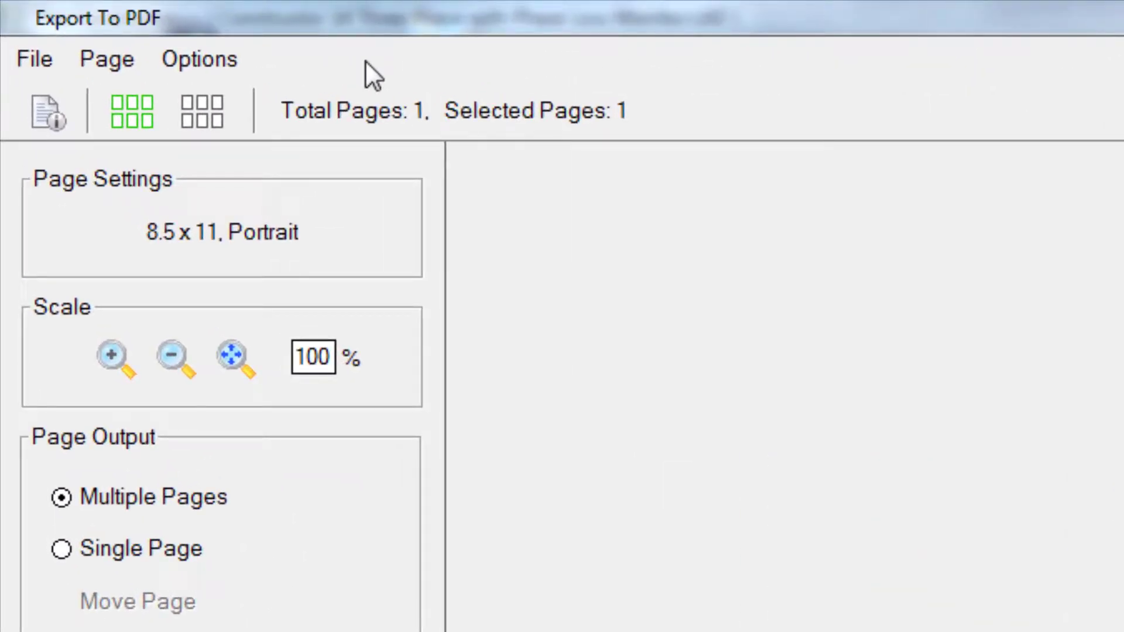
Step: Bring up the PDF Document Settings dialog showing Letter paper, portrait and 0.50-inch margins
left_click(107, 58)
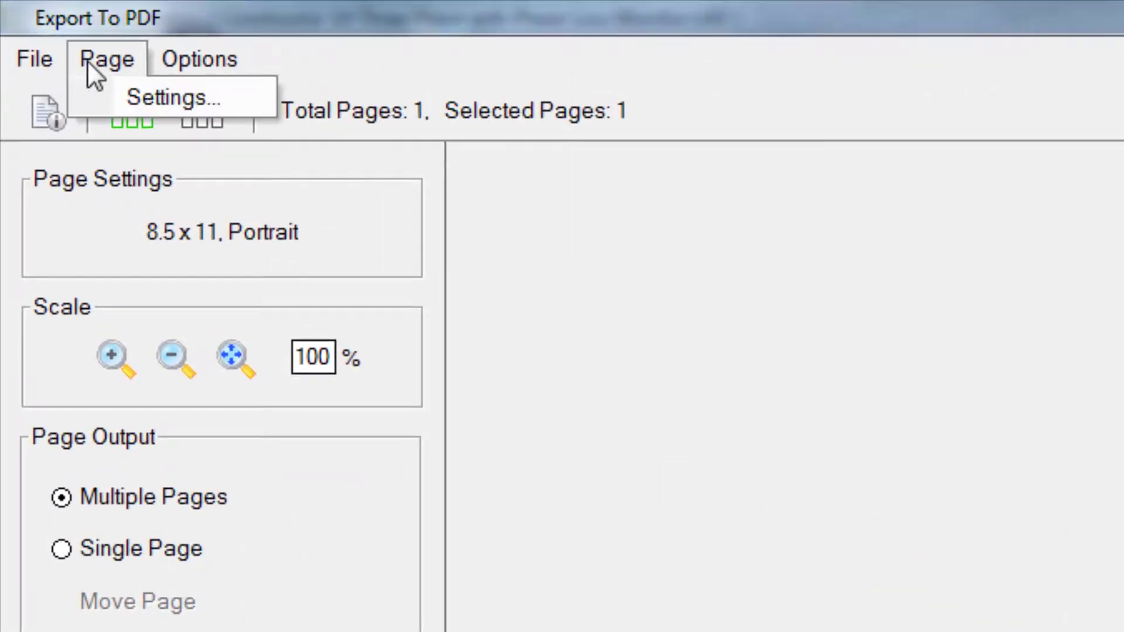
mouse_move(151, 97)
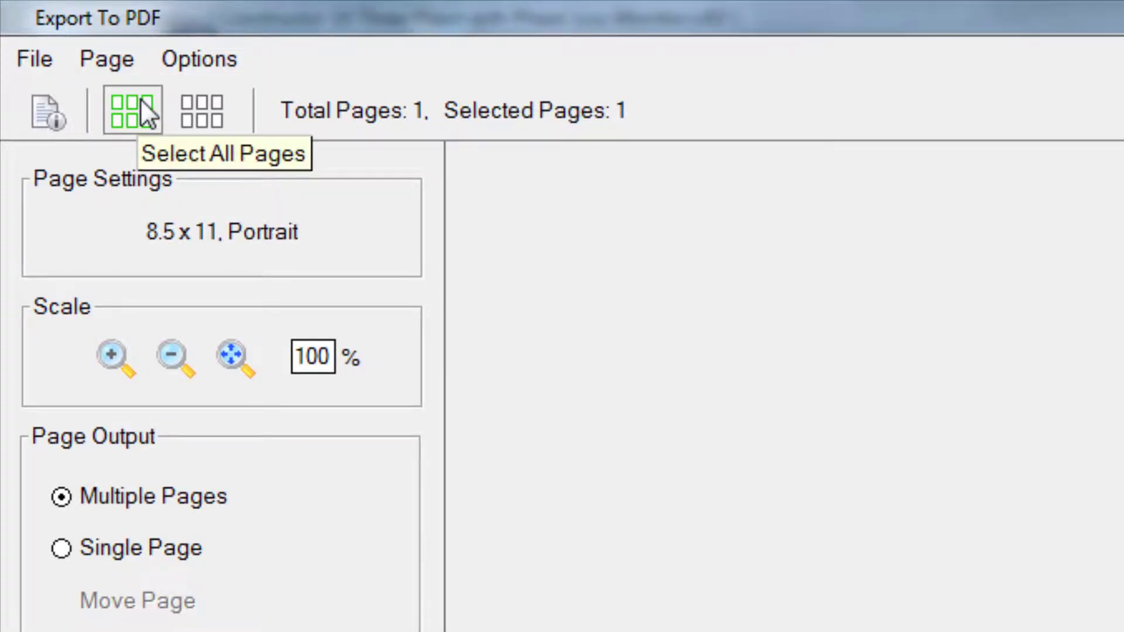
mouse_move(44, 112)
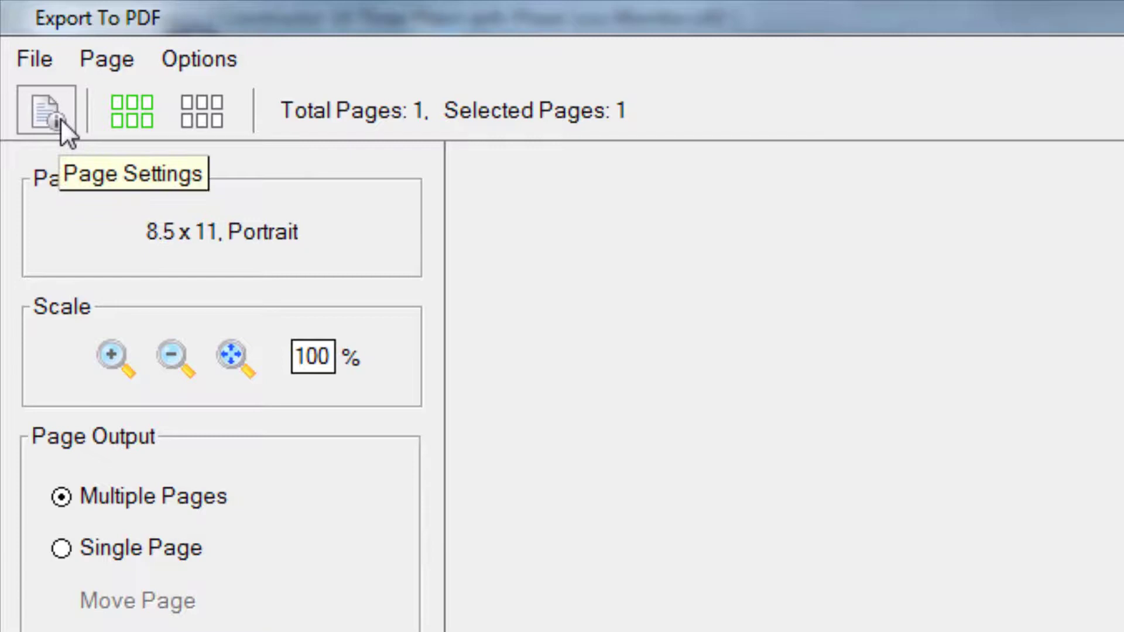
left_click(43, 111)
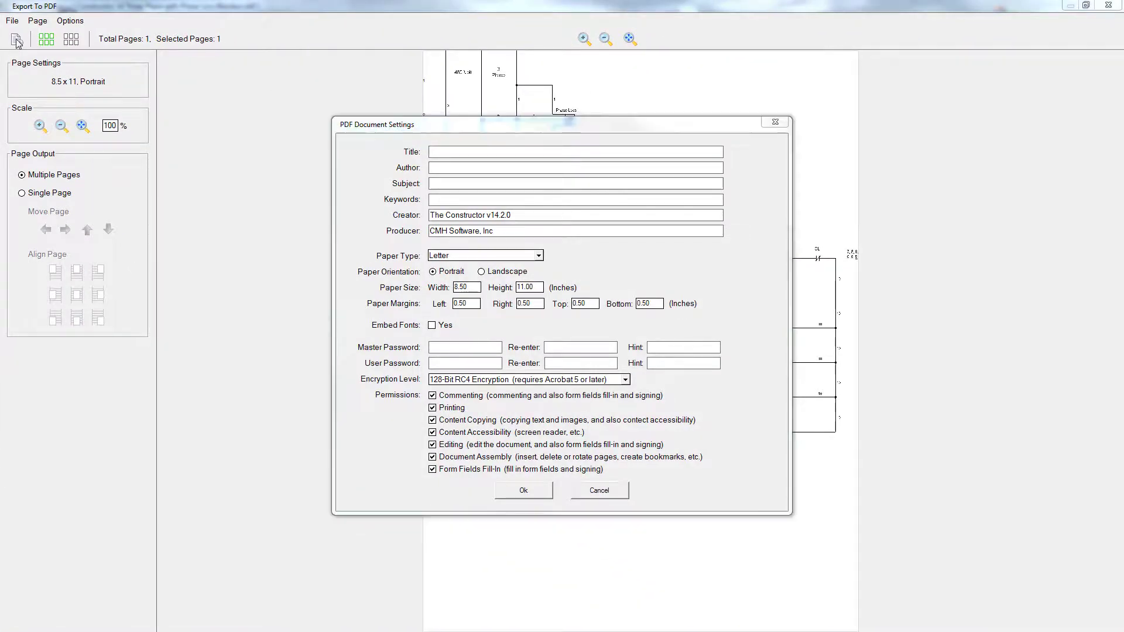
mouse_move(323, 201)
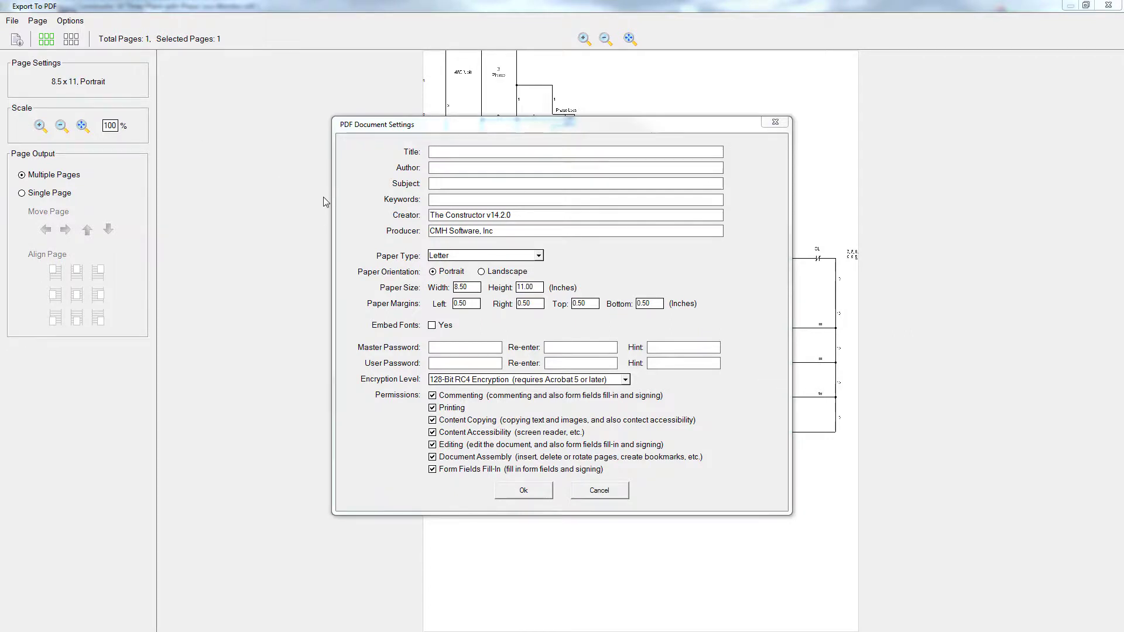
mouse_move(560, 263)
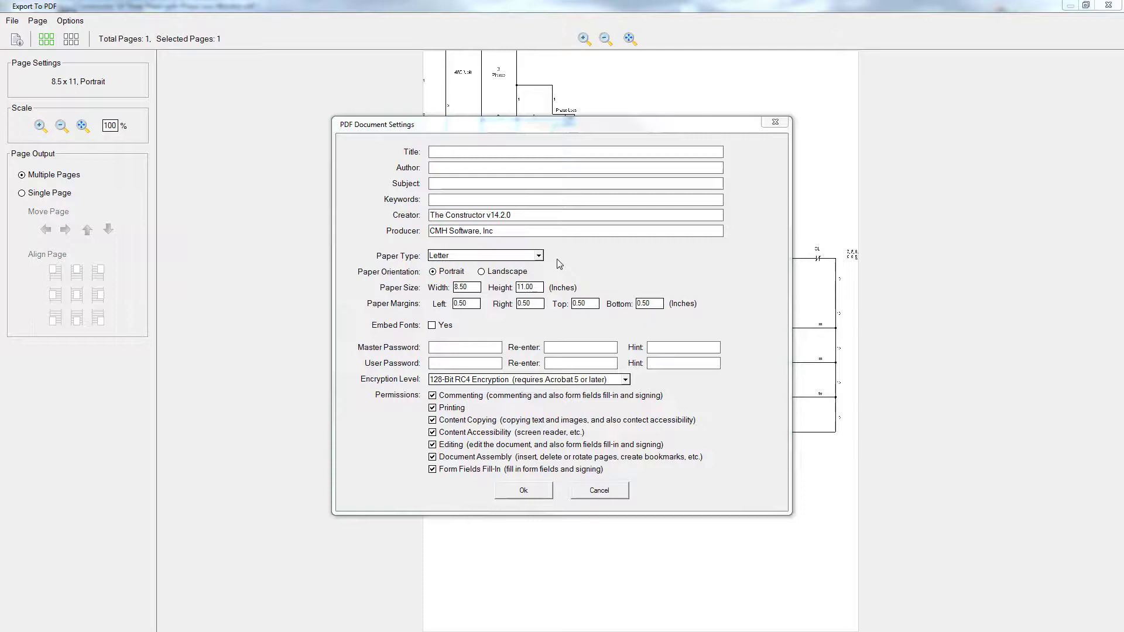
mouse_move(599, 504)
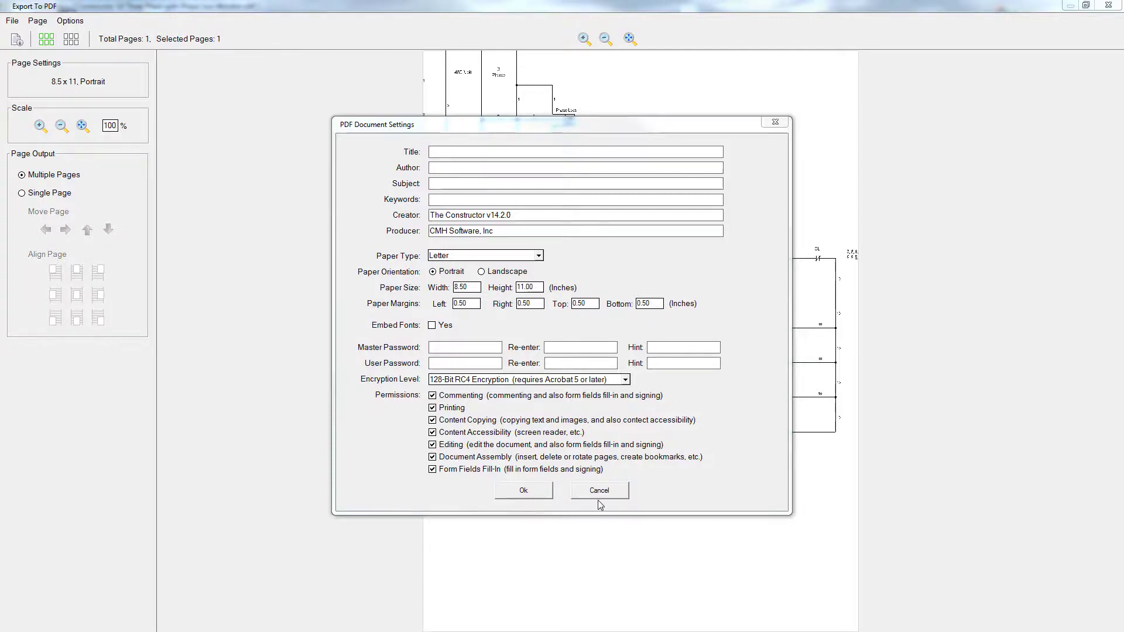
Step: Cancel the PDF Document Settings, keeping the 8.5 x 11 portrait single-page preview
left_click(599, 490)
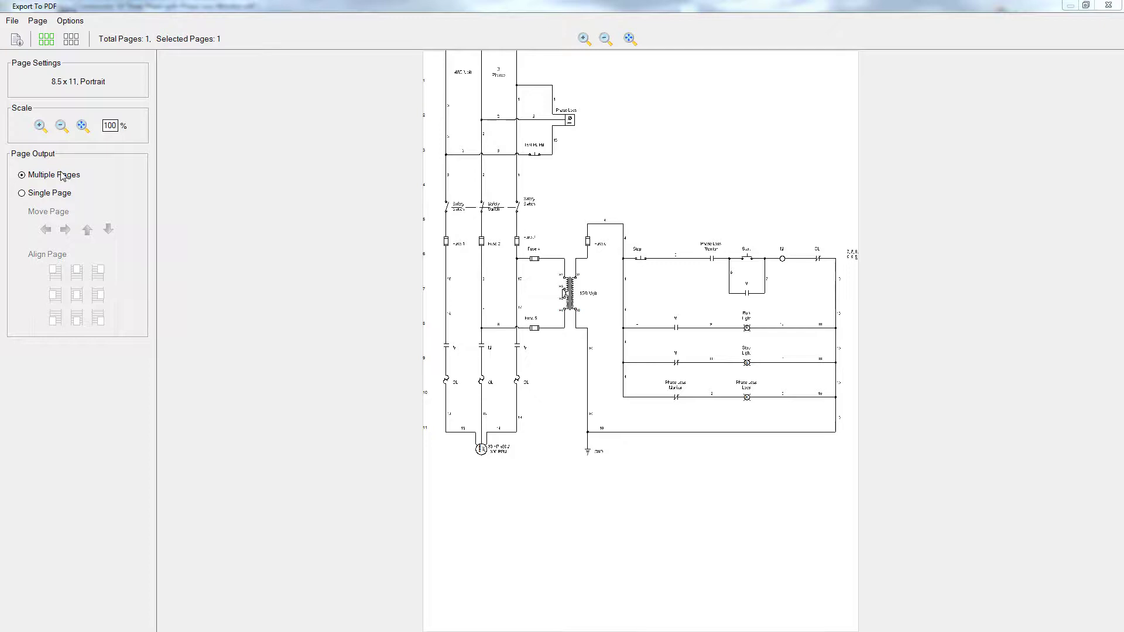
mouse_move(40, 125)
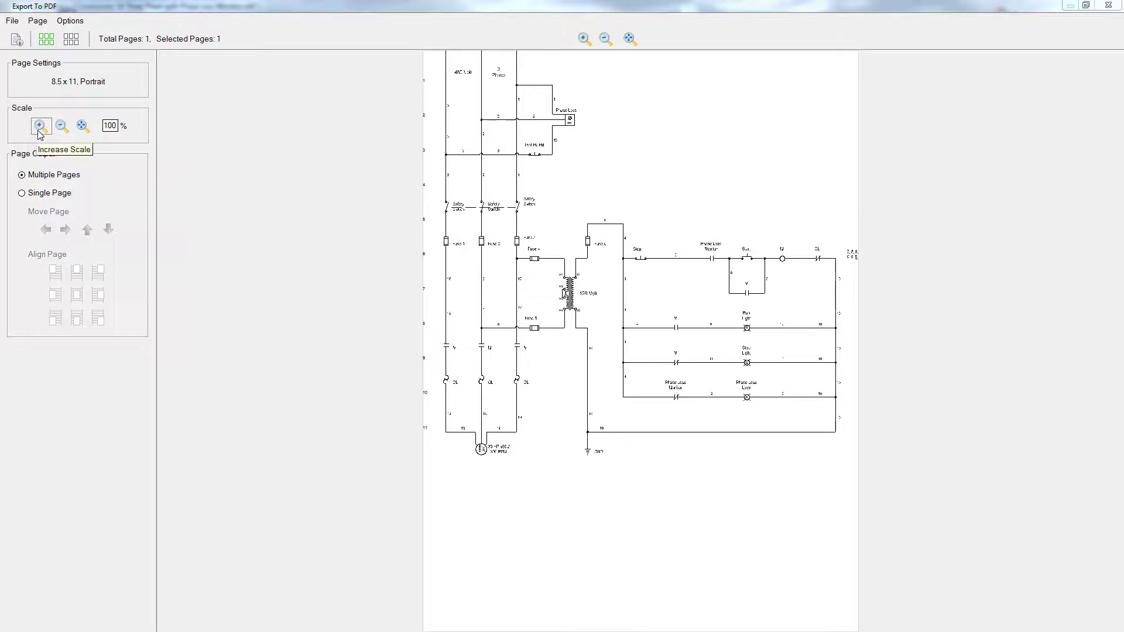
Step: Raise the export scale to 140% so the diagram splits across two pages
left_click(40, 125)
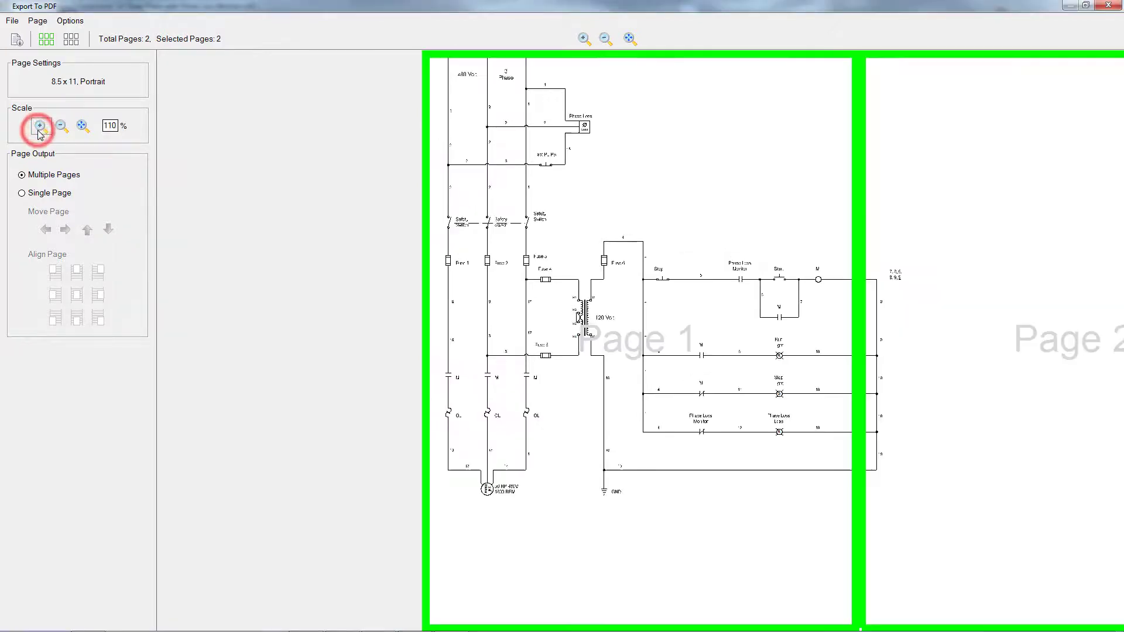
left_click(40, 125)
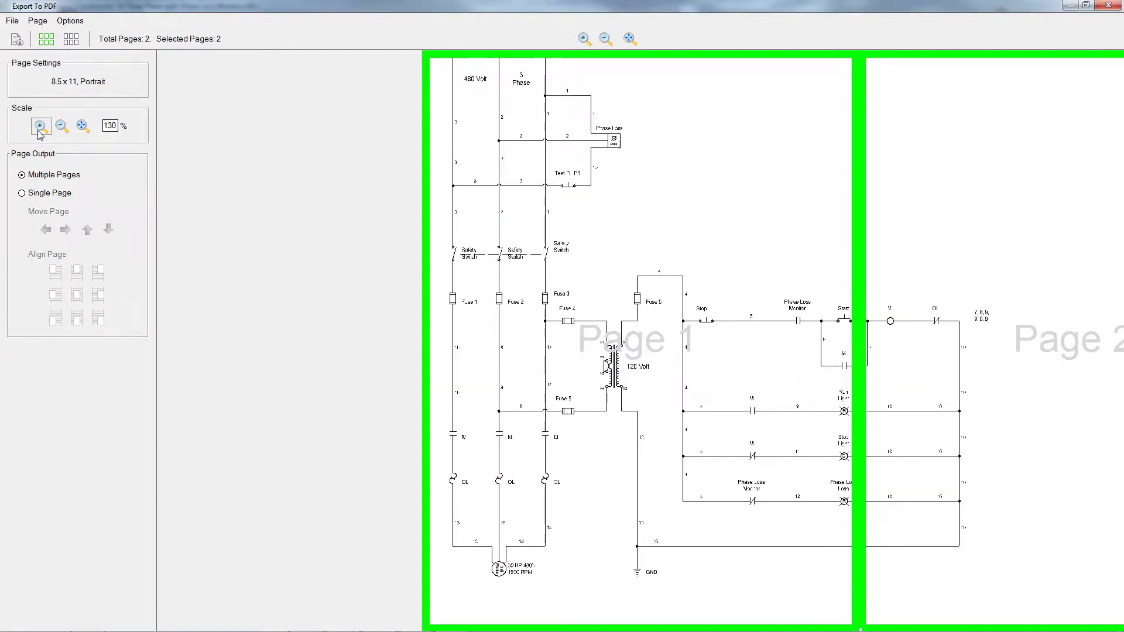
left_click(41, 126)
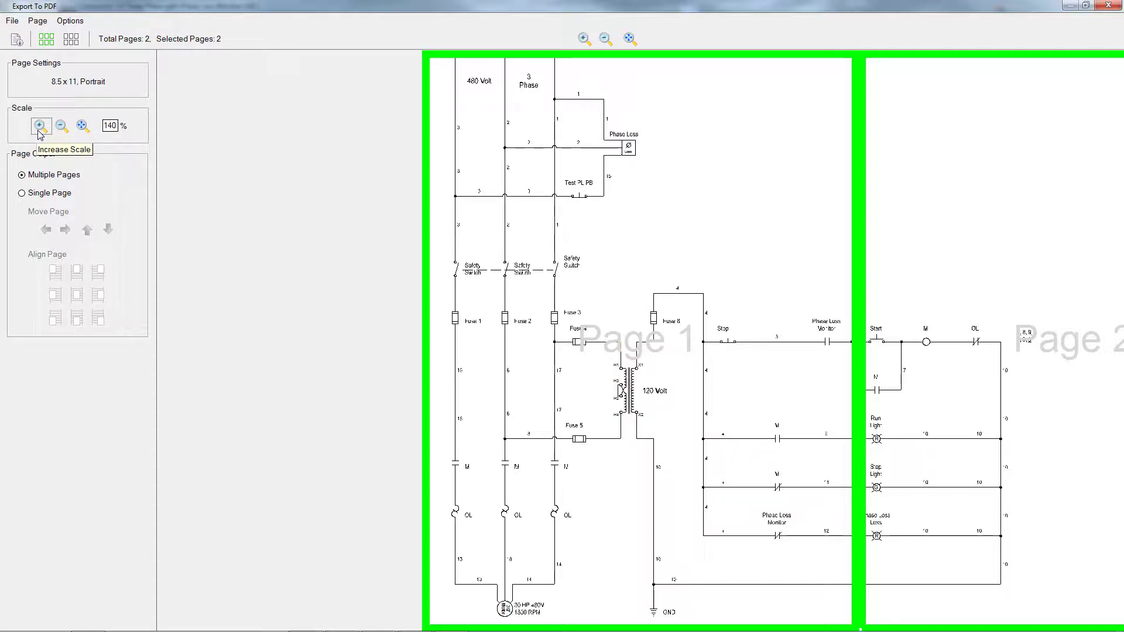
mouse_move(37, 136)
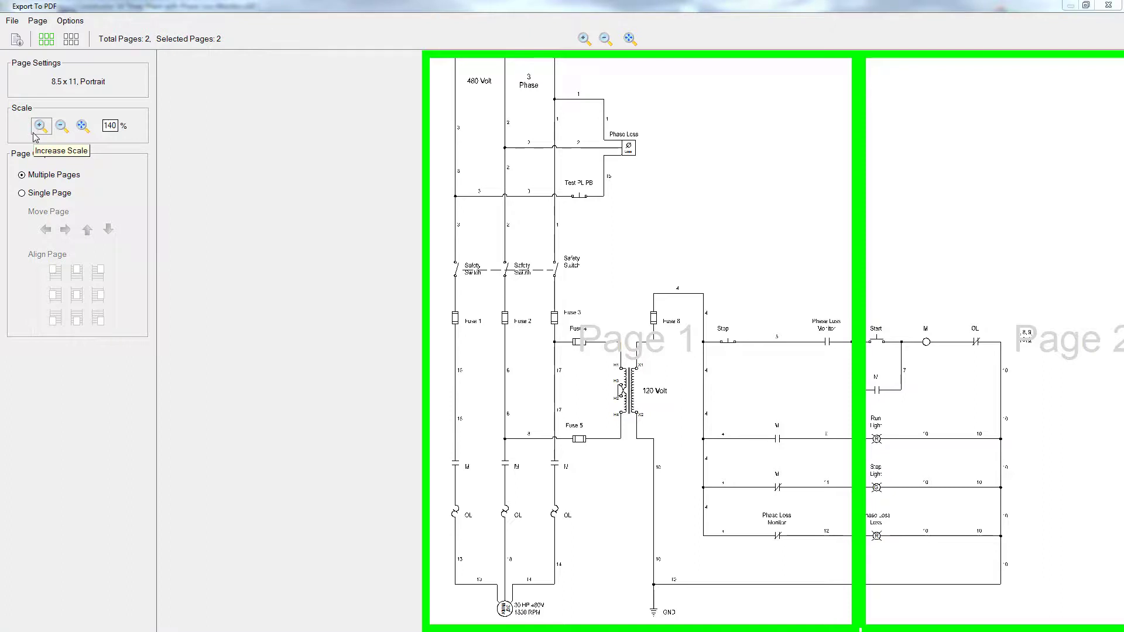
mouse_move(420, 69)
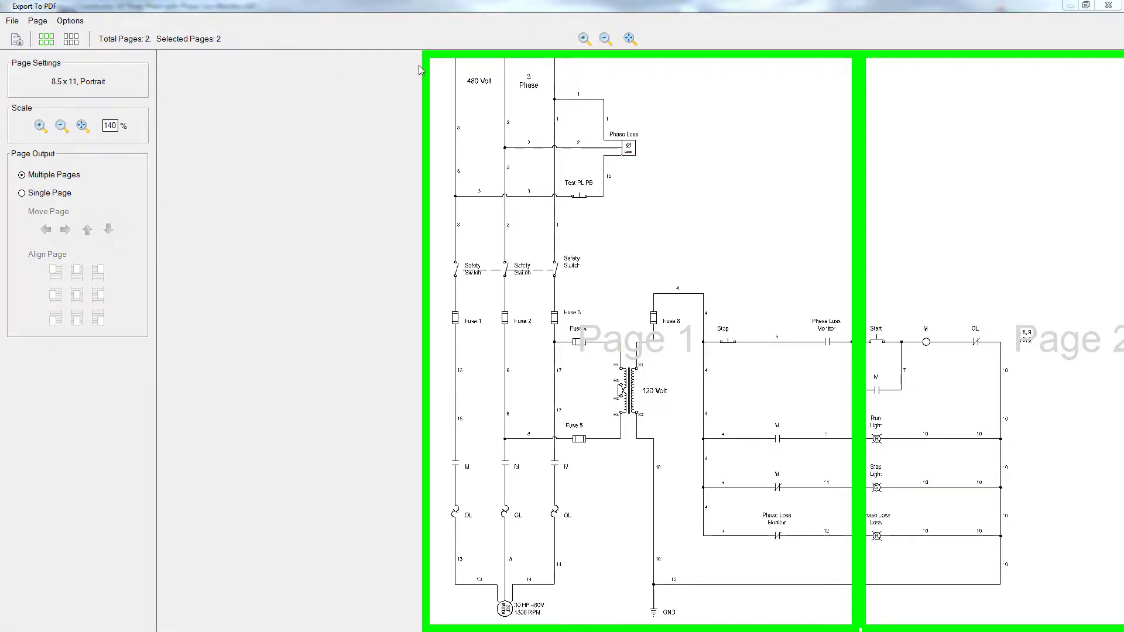
mouse_move(630, 37)
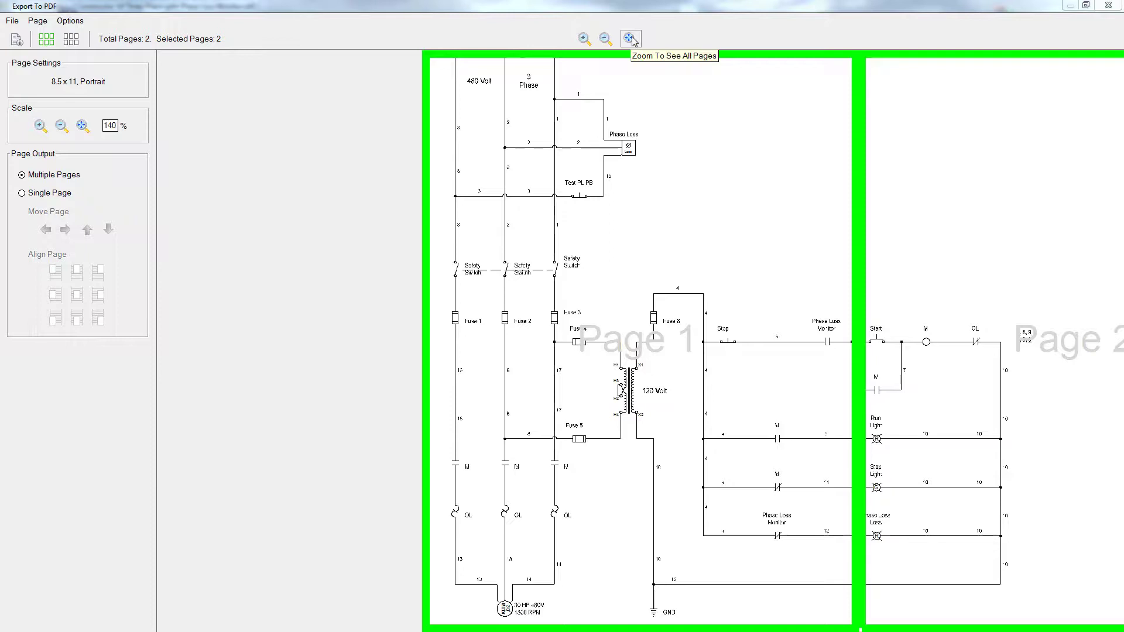
Step: Fit both pages in view, unselect and reselect Page 1, then leave only one page selected
left_click(630, 38)
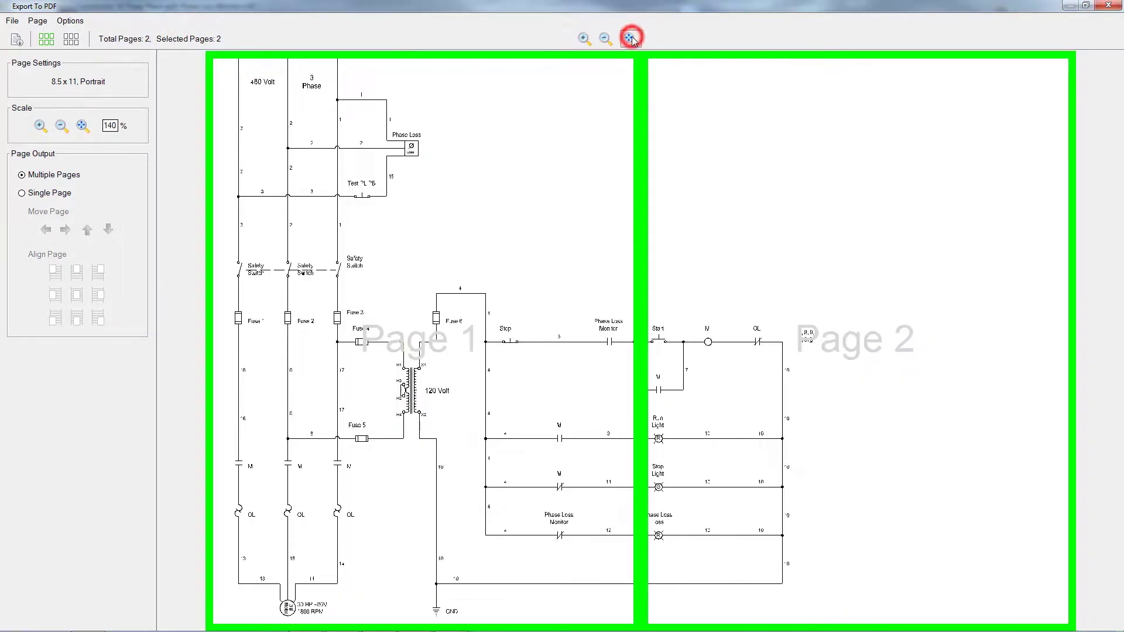
mouse_move(630, 38)
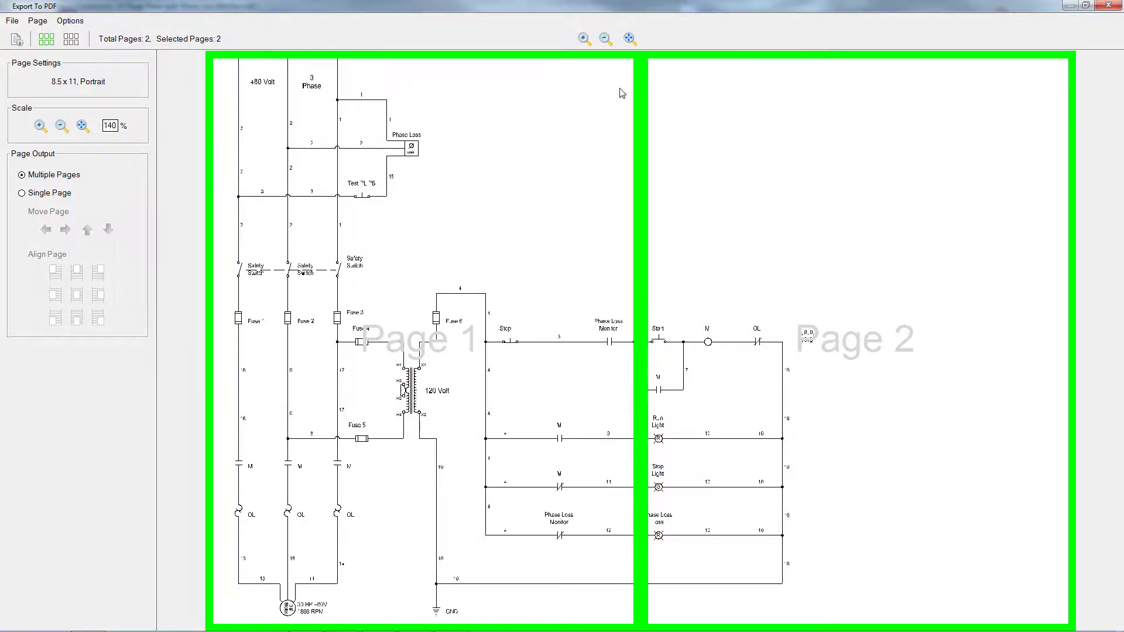
mouse_move(612, 149)
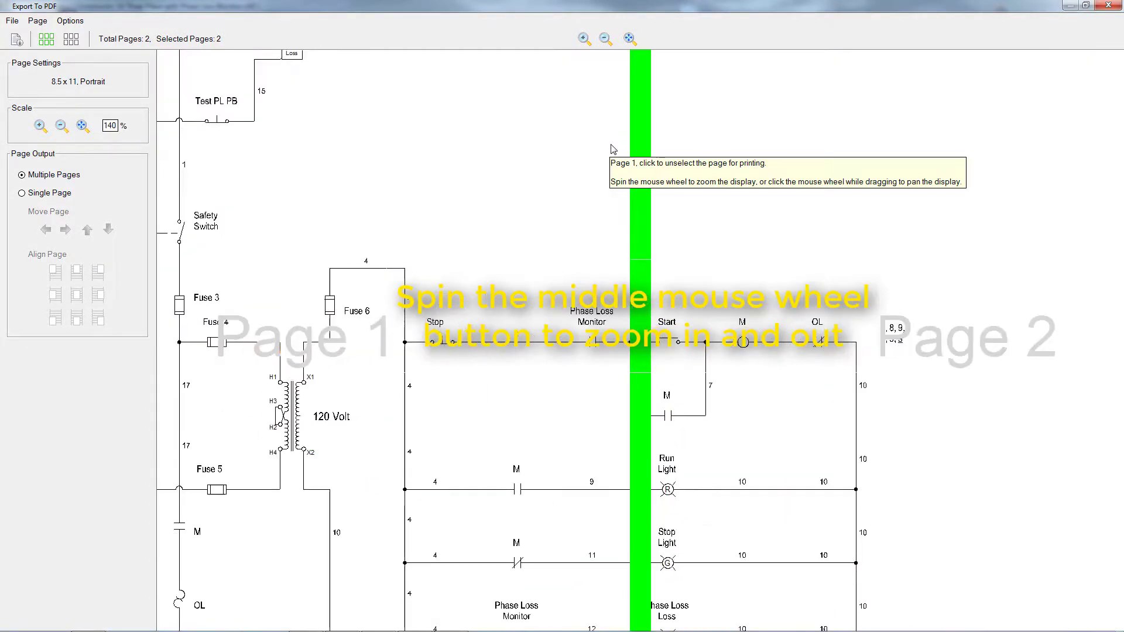
scroll("up", 3)
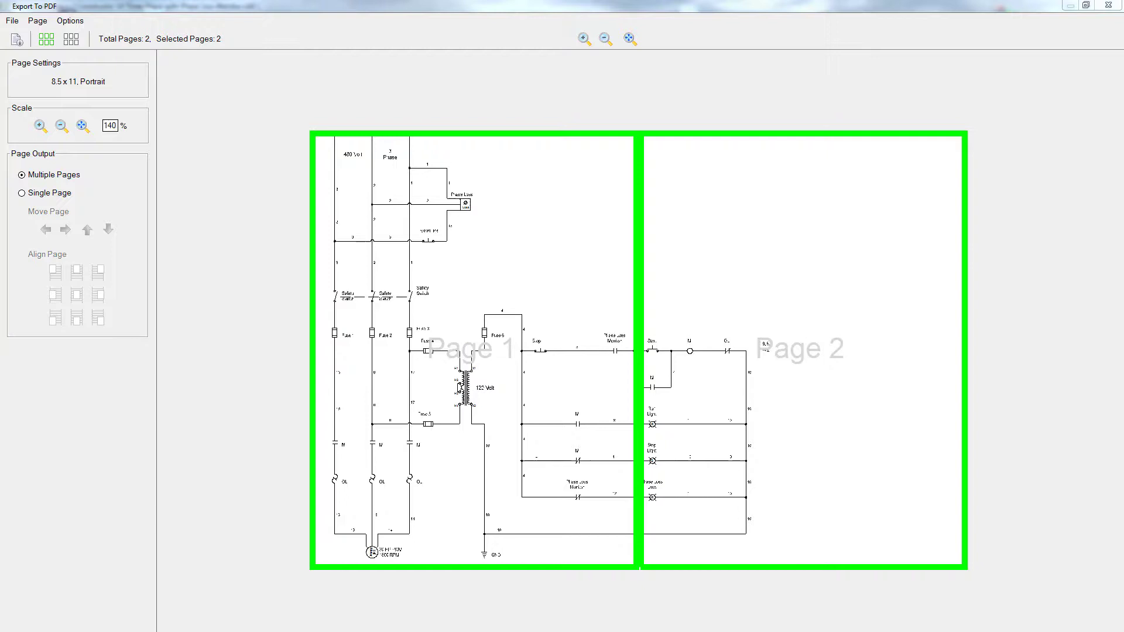
mouse_move(538, 390)
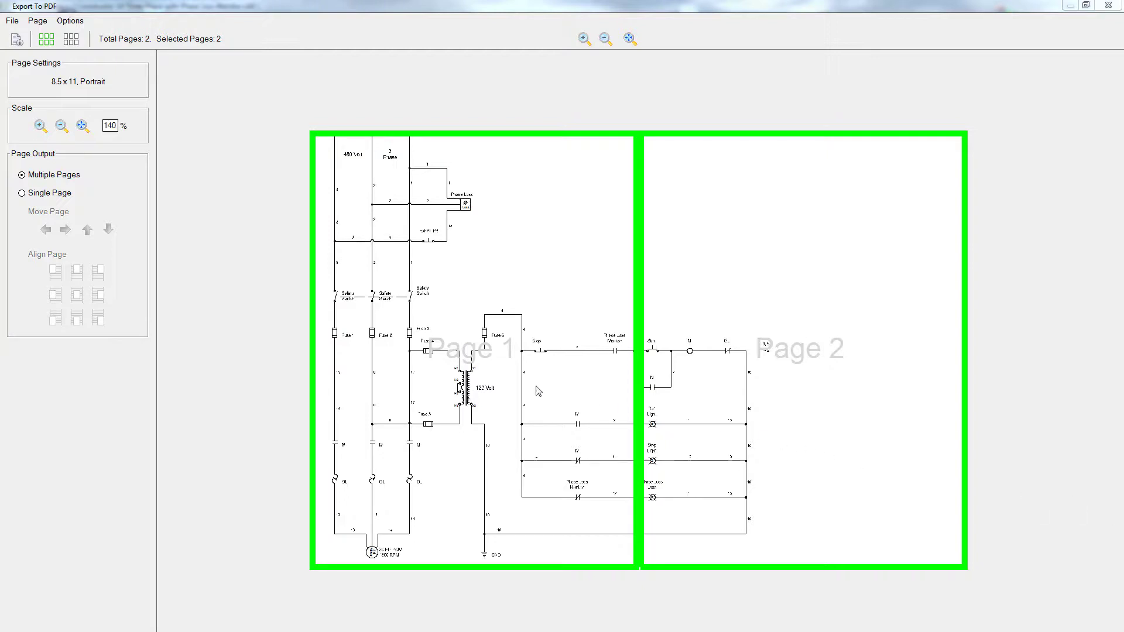
left_click(430, 371)
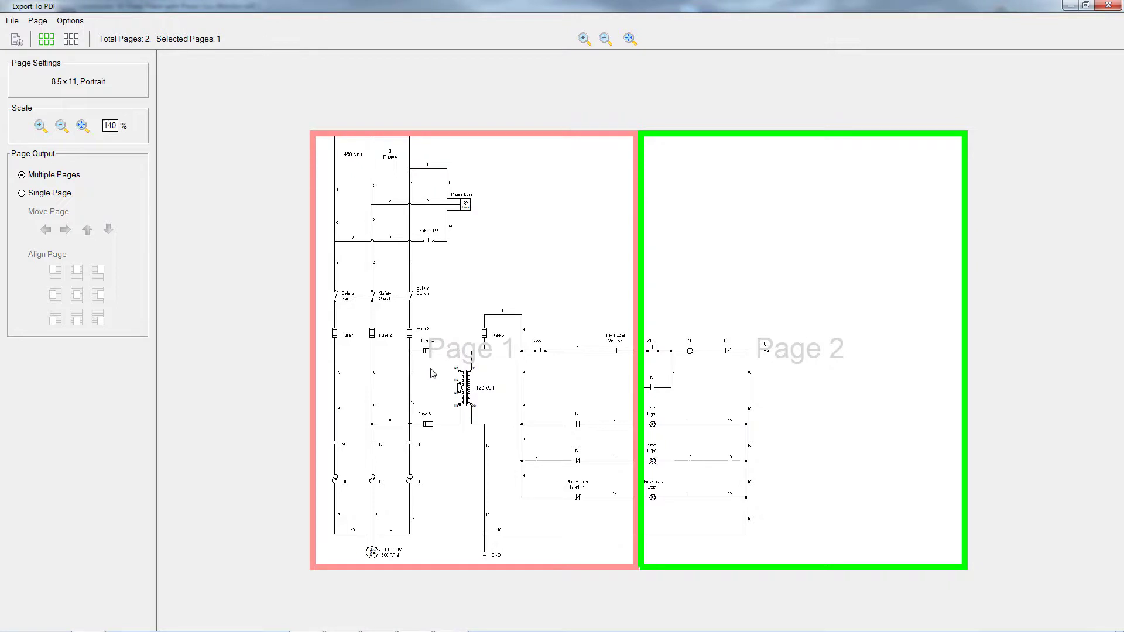
left_click(430, 369)
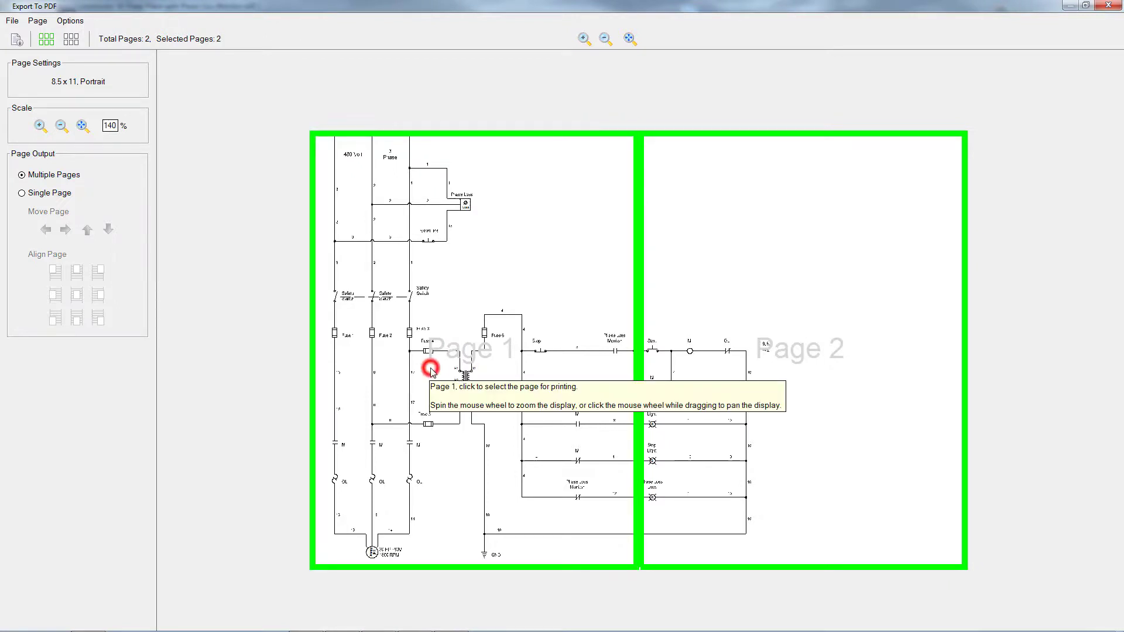
mouse_move(432, 372)
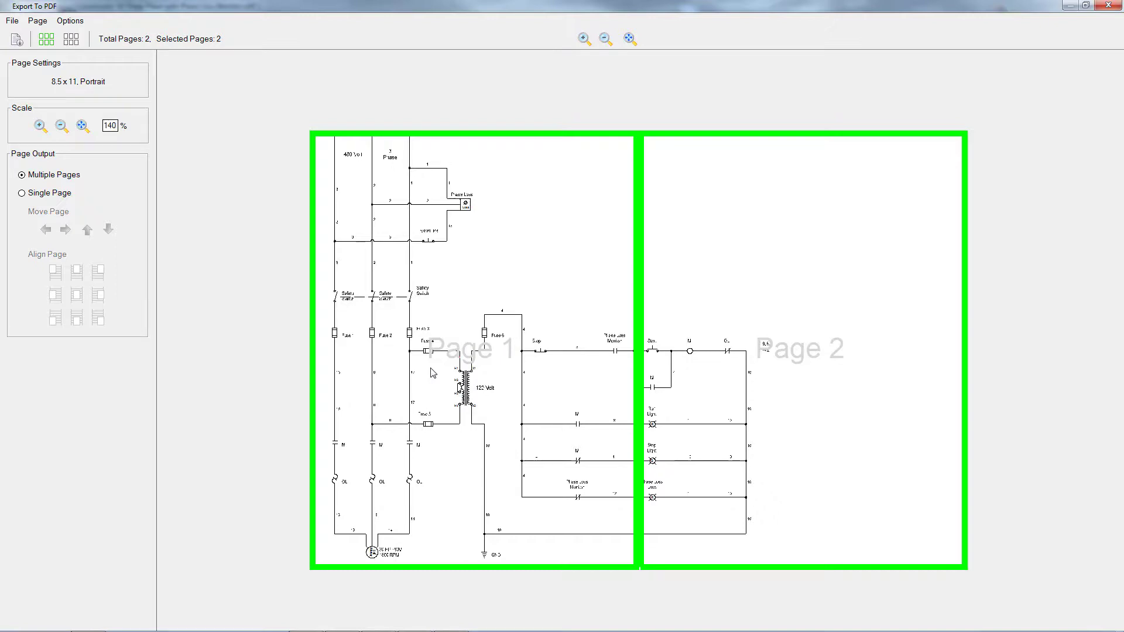
left_click(475, 352)
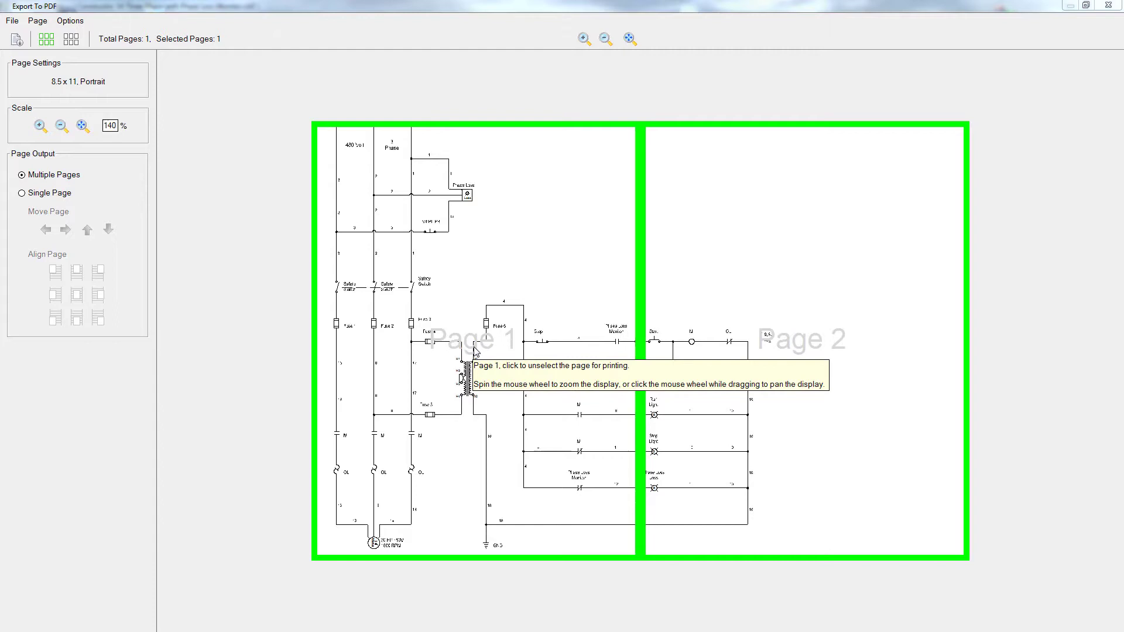
mouse_move(433, 327)
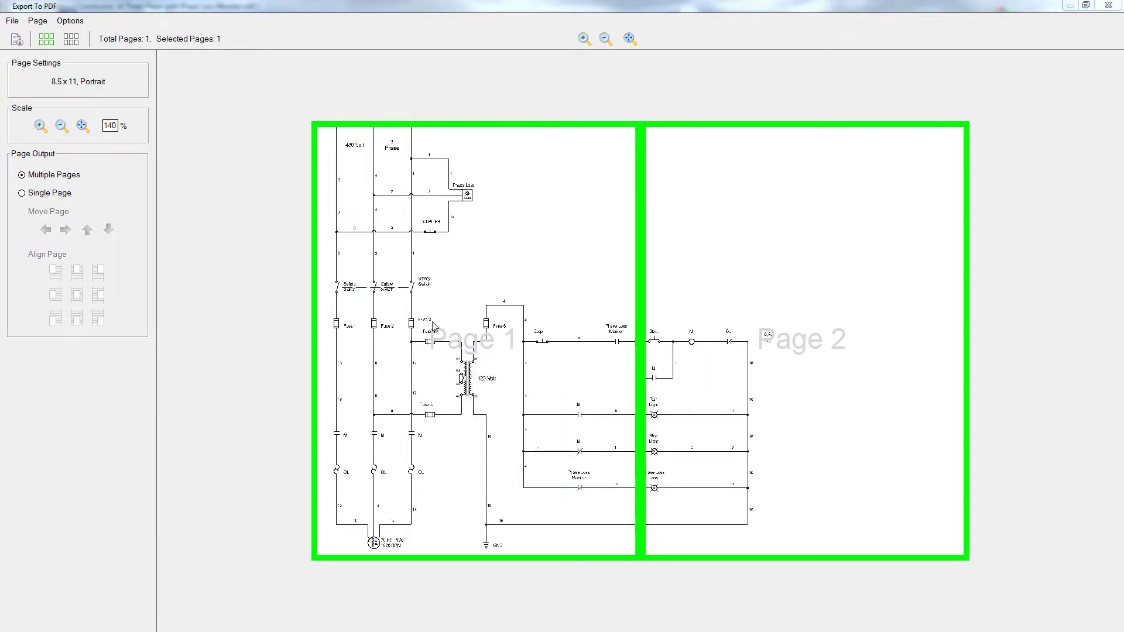
left_click(24, 193)
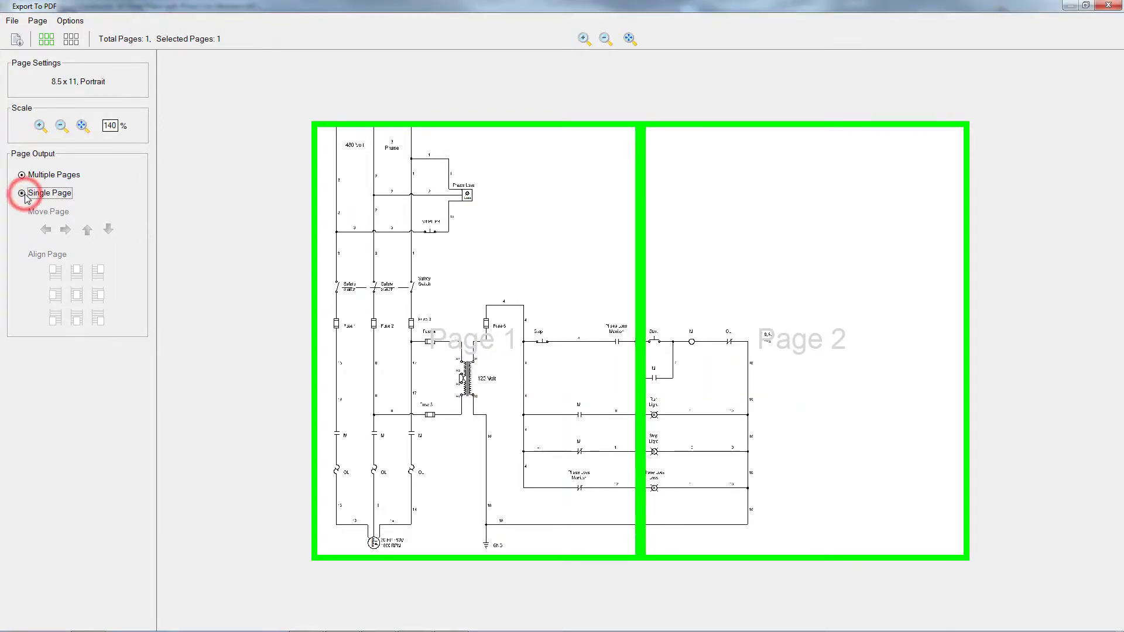
Step: Switch to Single Page output, try 160% and 190% scales, return to 140% and shift the page right
left_click(22, 193)
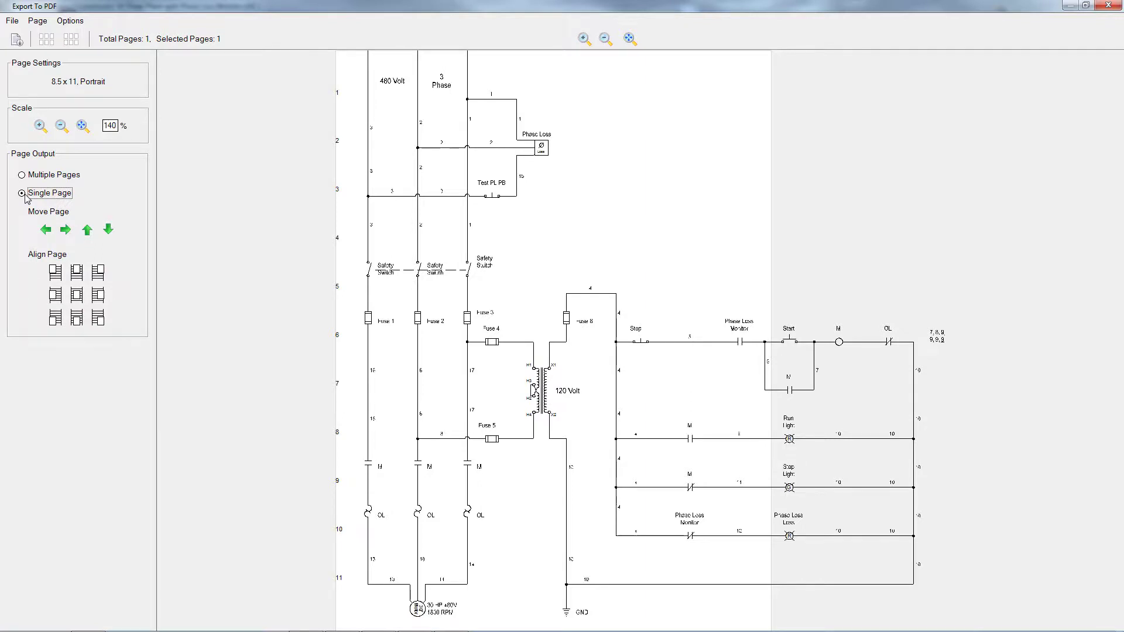
mouse_move(40, 125)
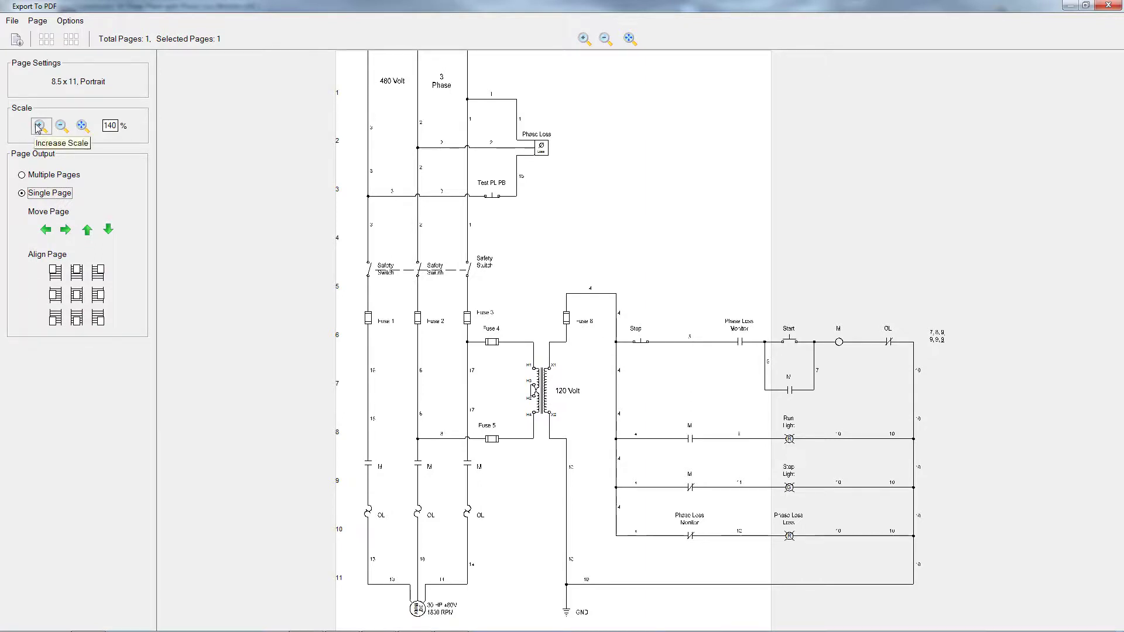
left_click(39, 125)
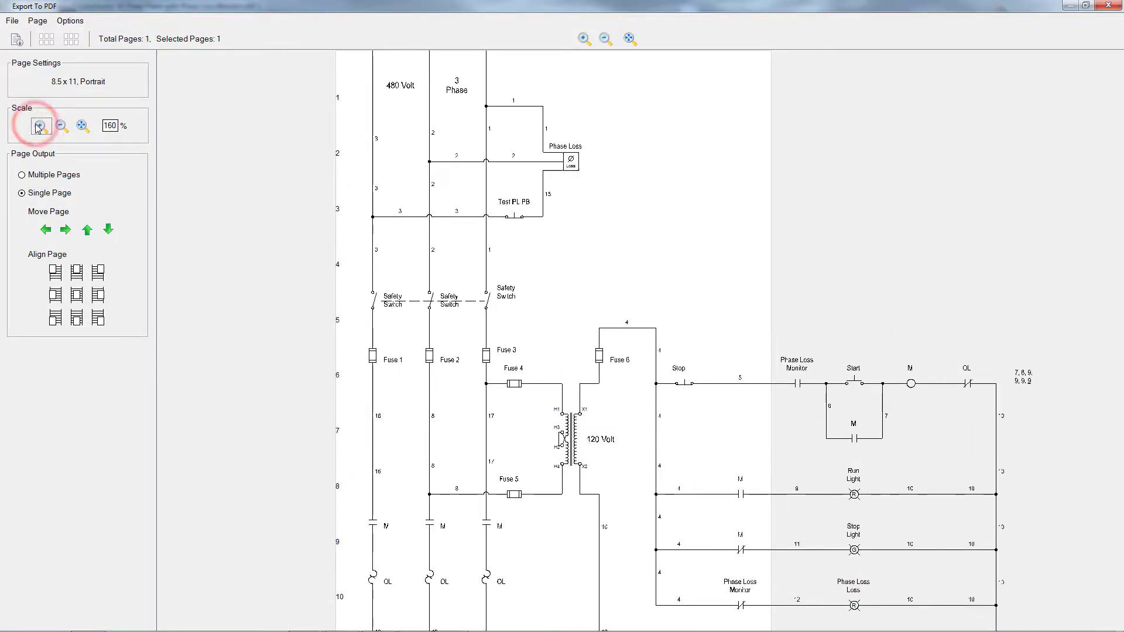
left_click(41, 126)
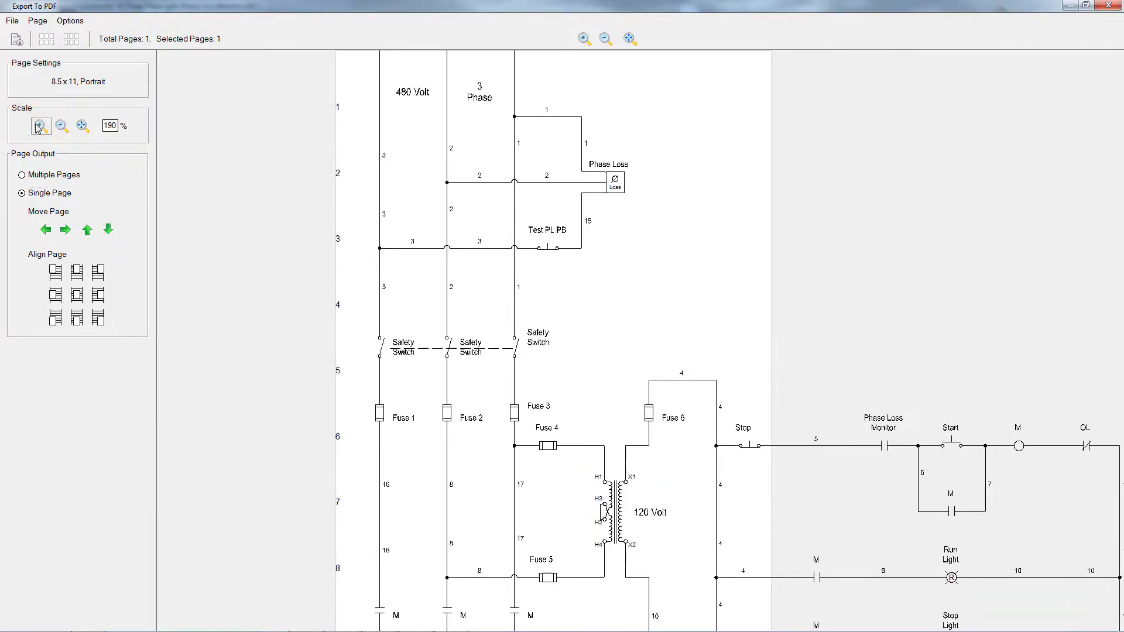
mouse_move(40, 125)
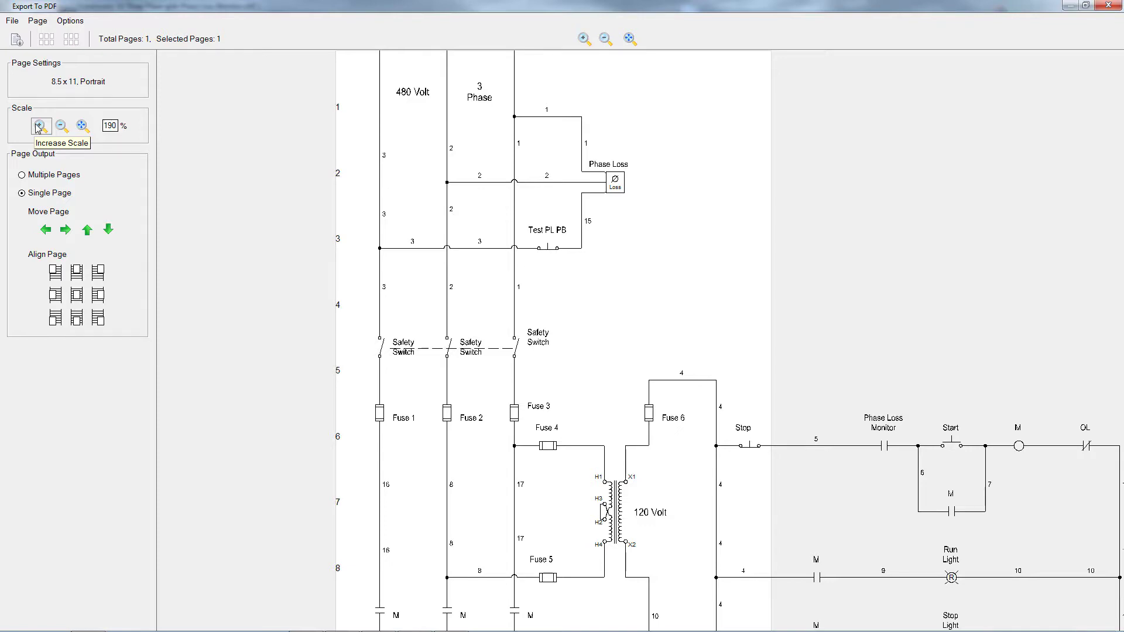
left_click(62, 126)
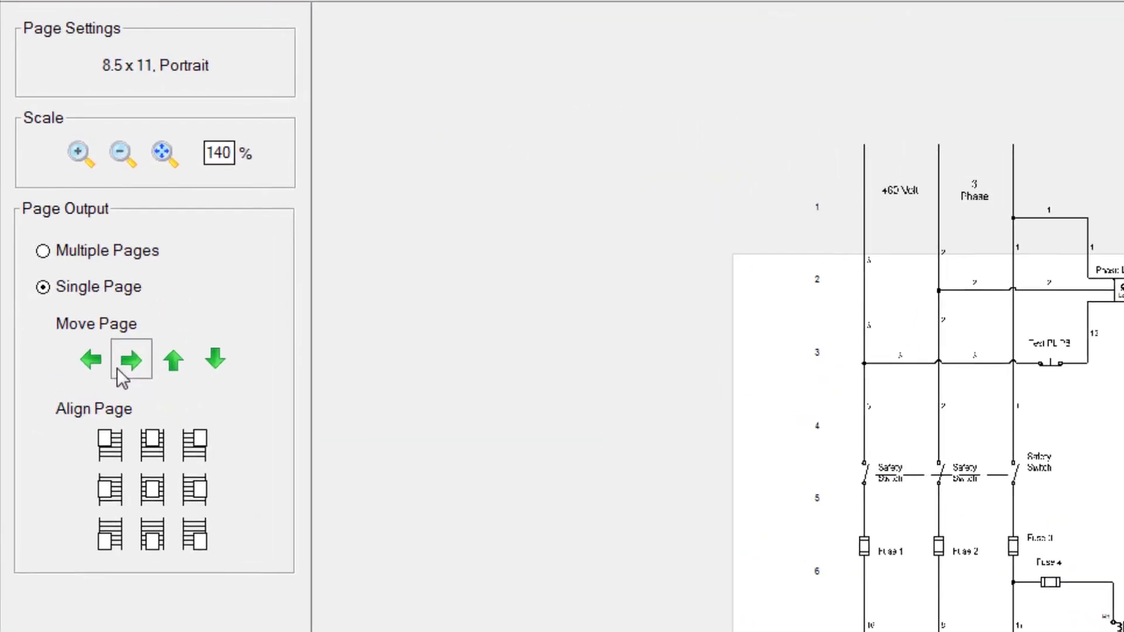
left_click(132, 361)
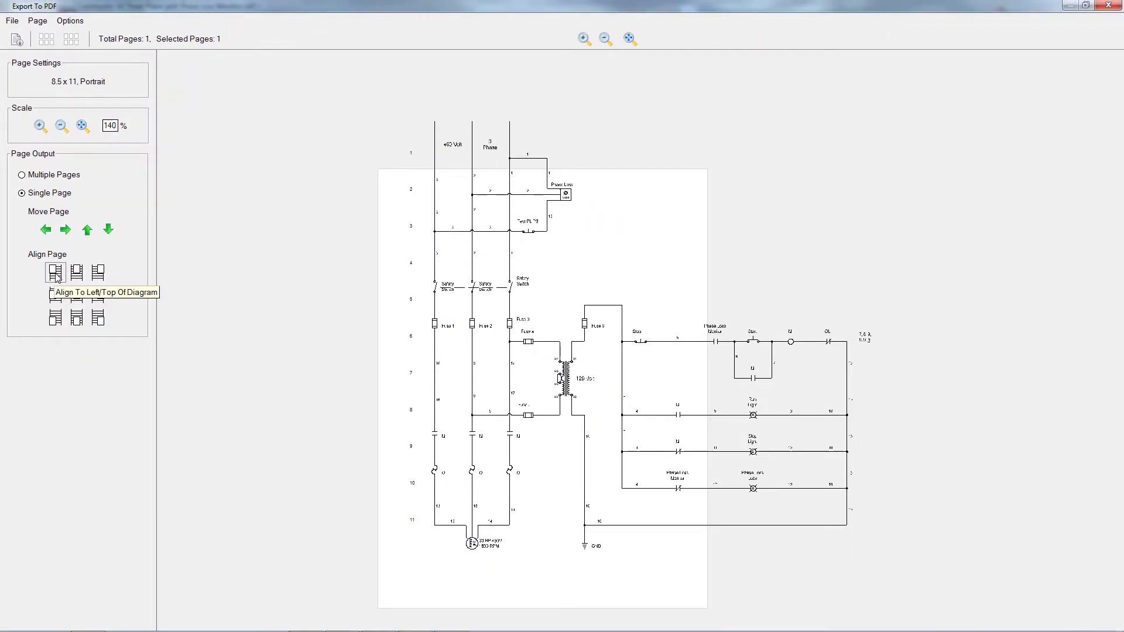
Step: Align the single 140% page with the diagram's top and right edges
left_click(75, 274)
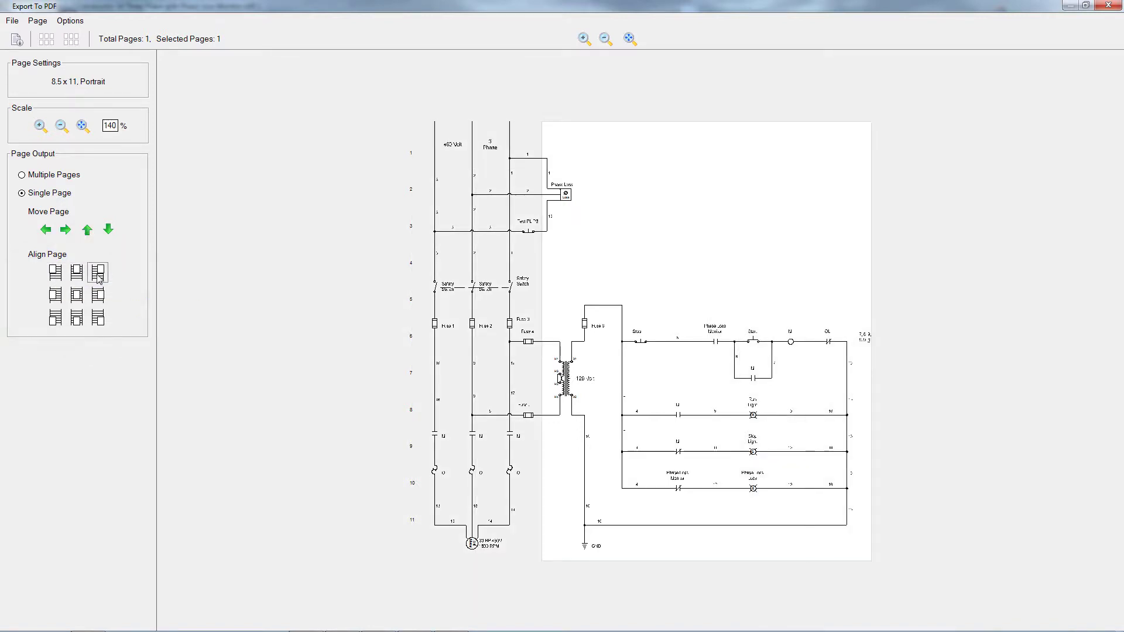
mouse_move(122, 264)
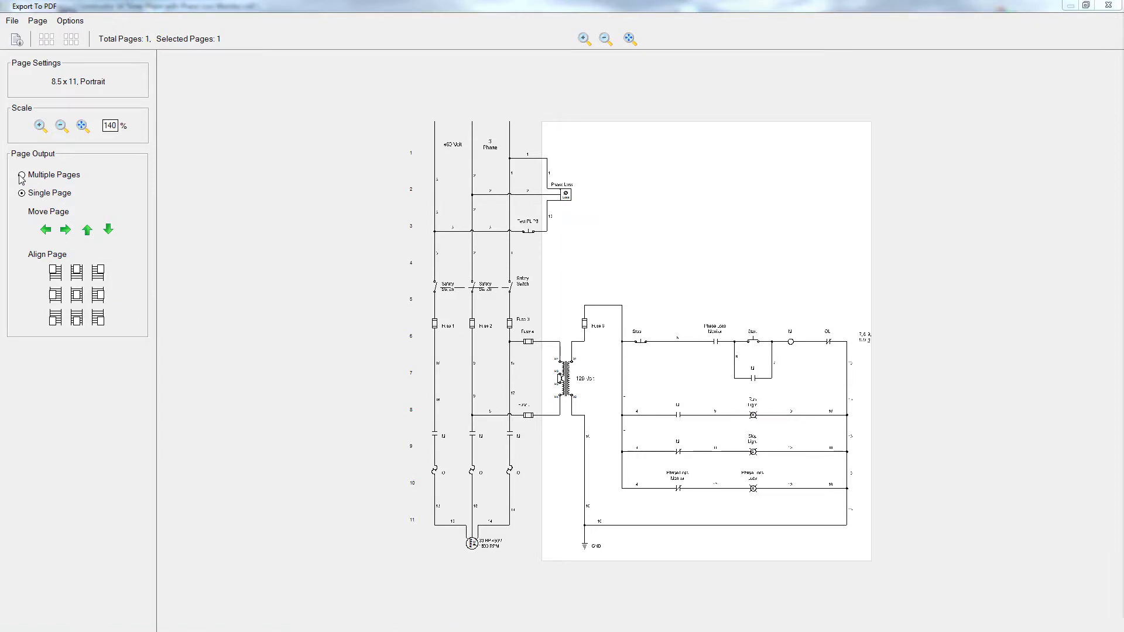
Step: Return to Multiple Pages and save over Constructor 14 Three Phase with Phase Loss Monitor(Ladder Diagram).pdf, confirming overwrite
left_click(21, 174)
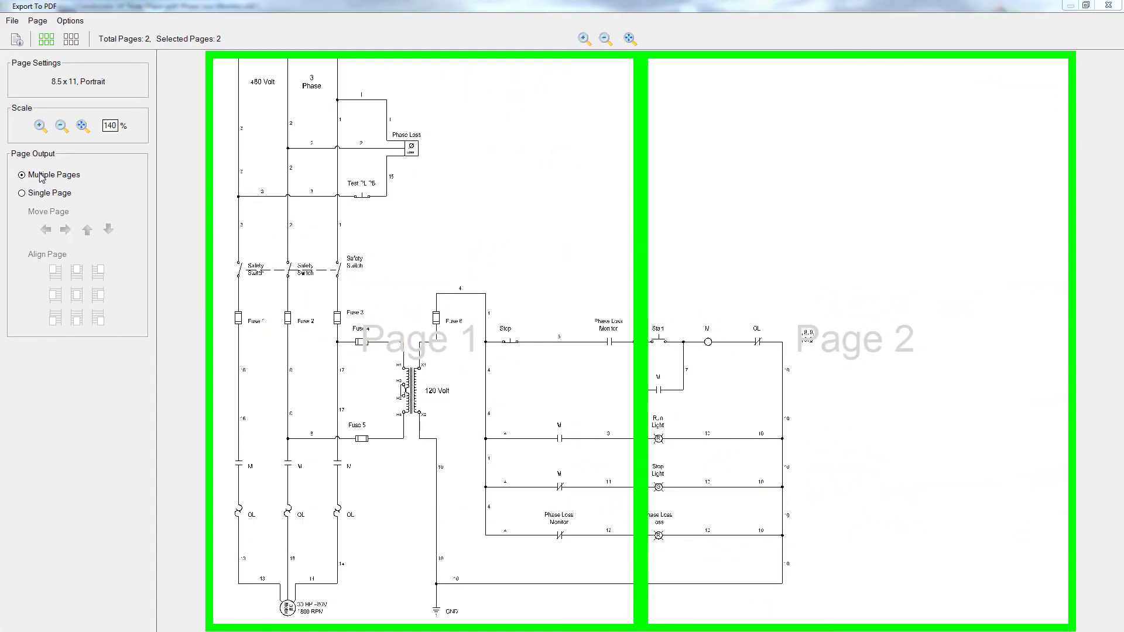
left_click(12, 20)
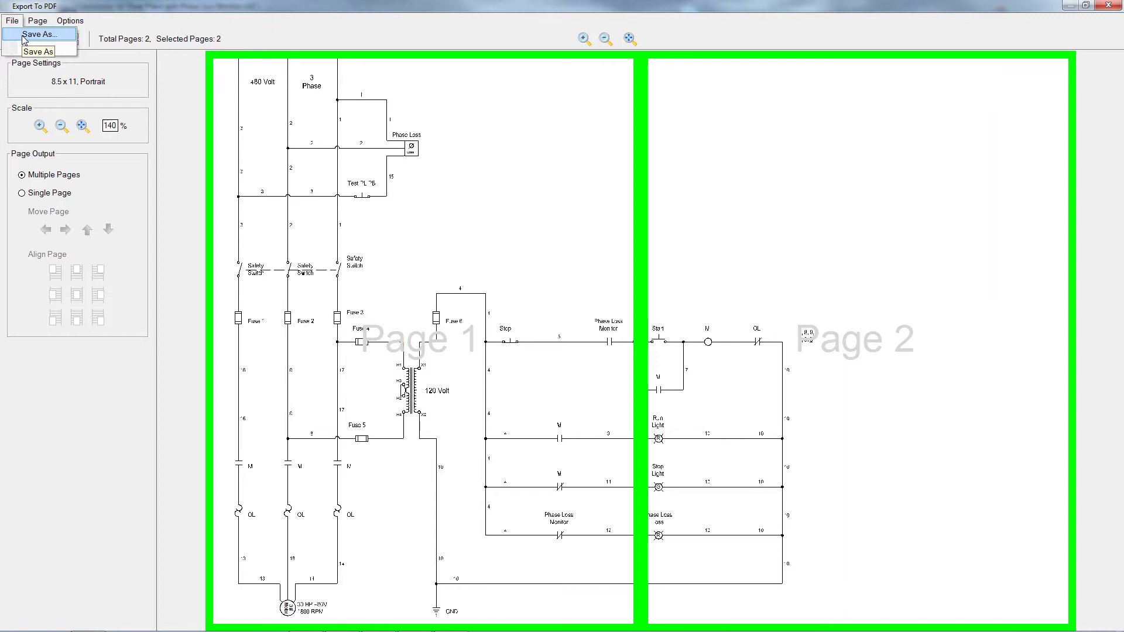
left_click(40, 34)
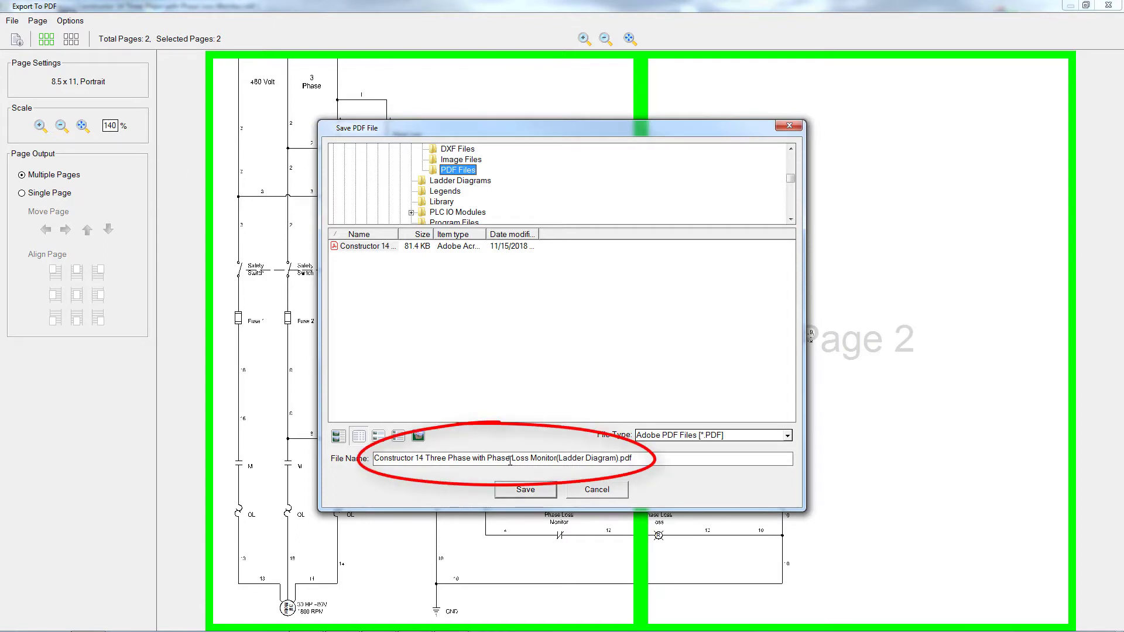
triple_click(509, 459)
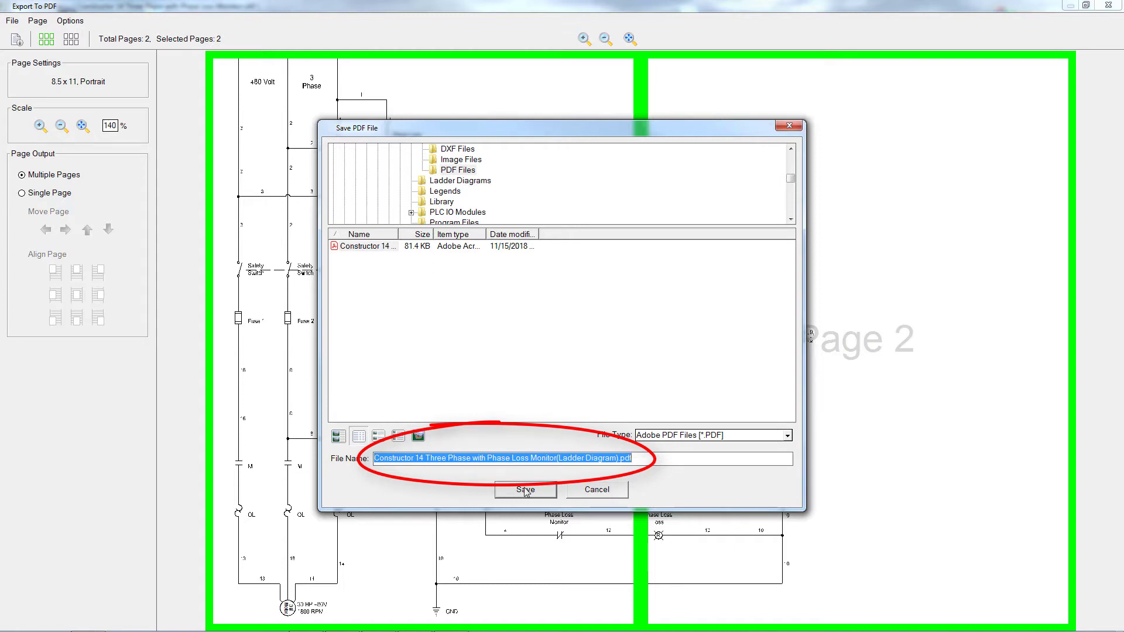
left_click(525, 489)
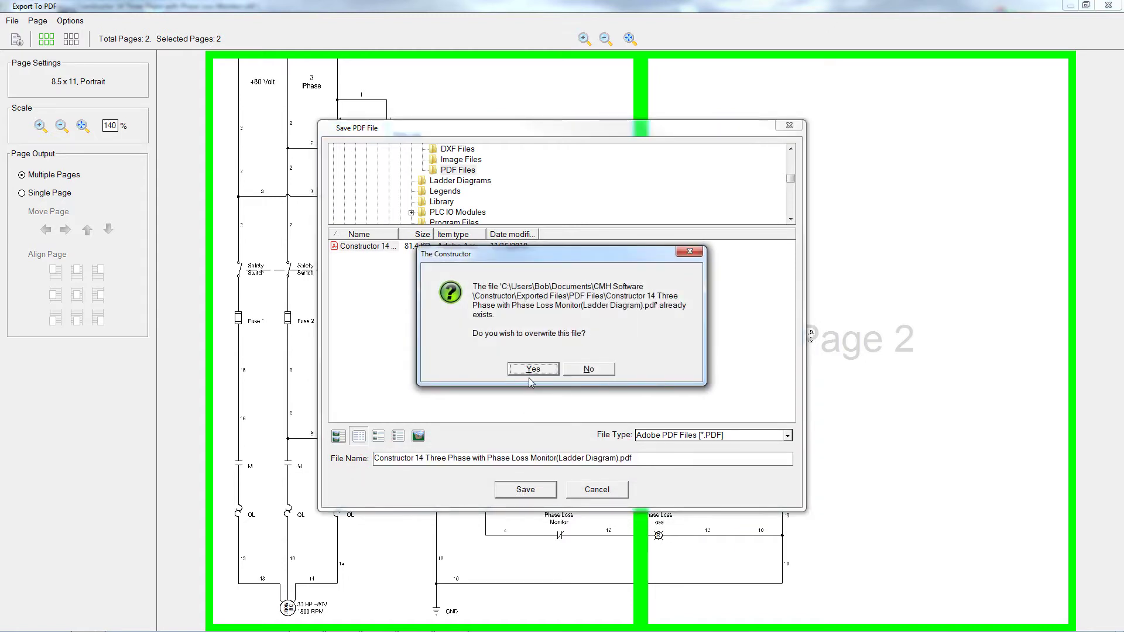
left_click(532, 369)
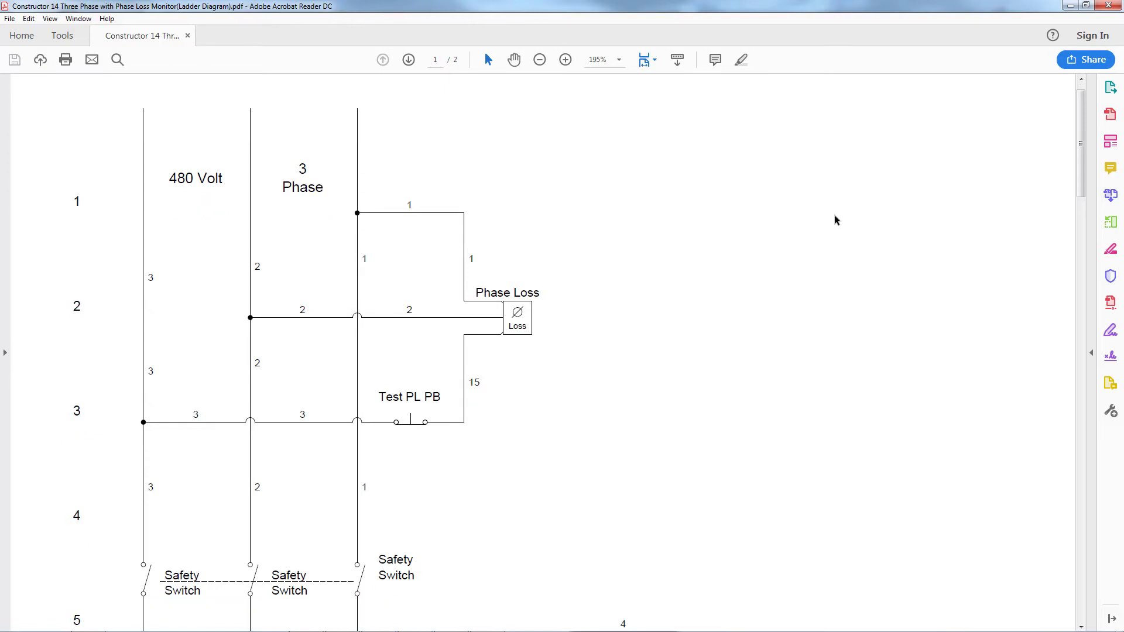
Step: Zoom out to 25% in Acrobat Reader to see both pages, then close the PDF
left_click(597, 60)
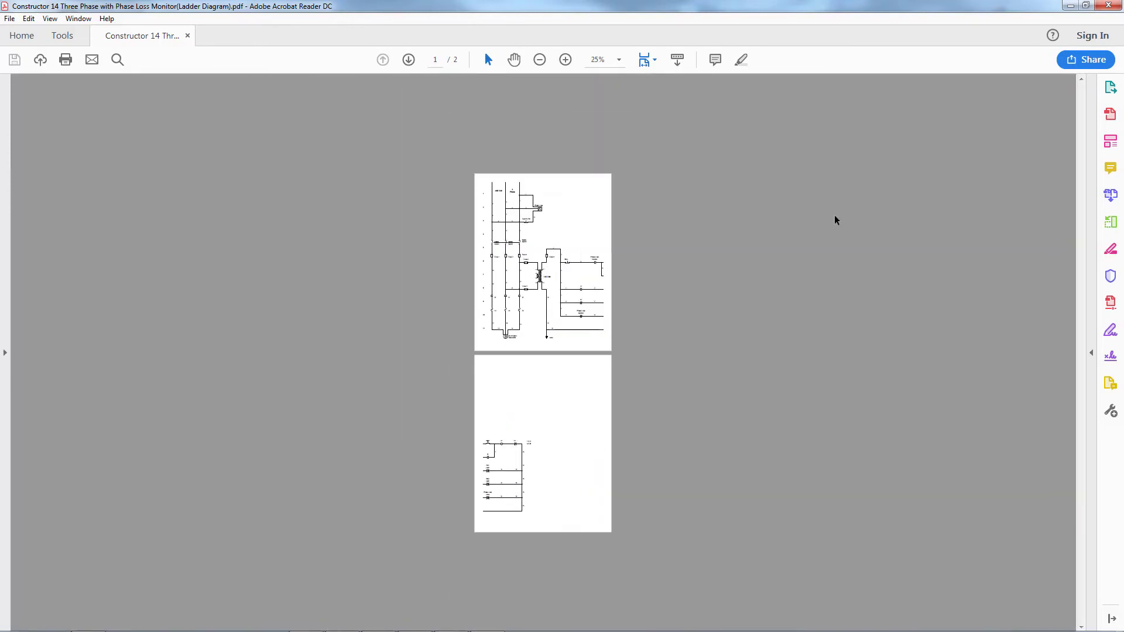
left_click(566, 60)
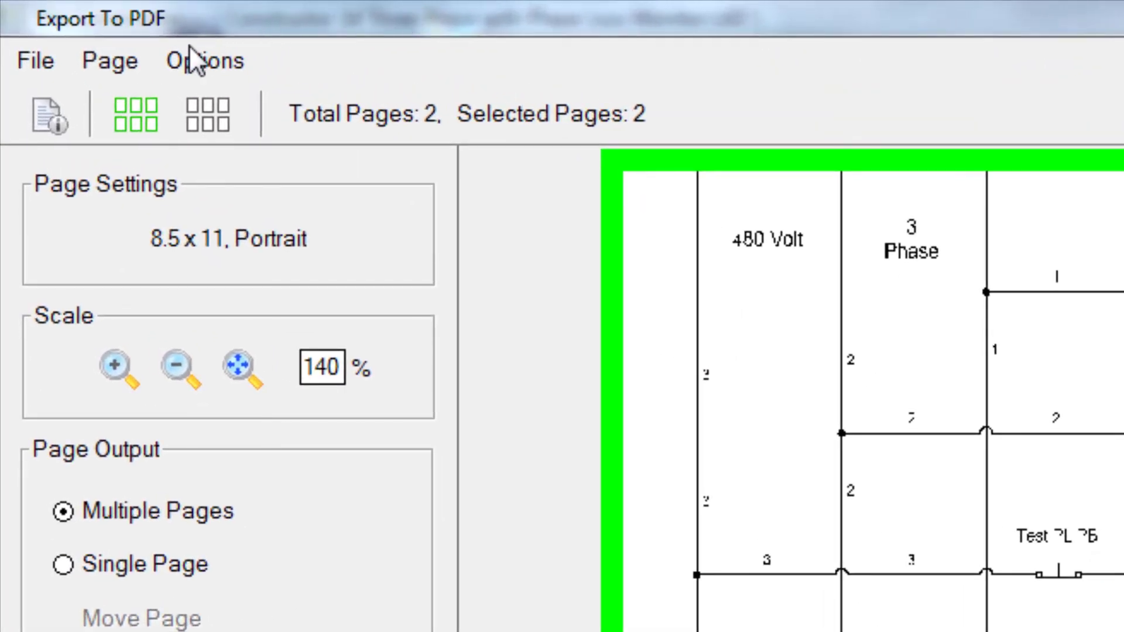
Step: Show the Options menu with Open File In PDF Viewer When Saved checked
left_click(204, 60)
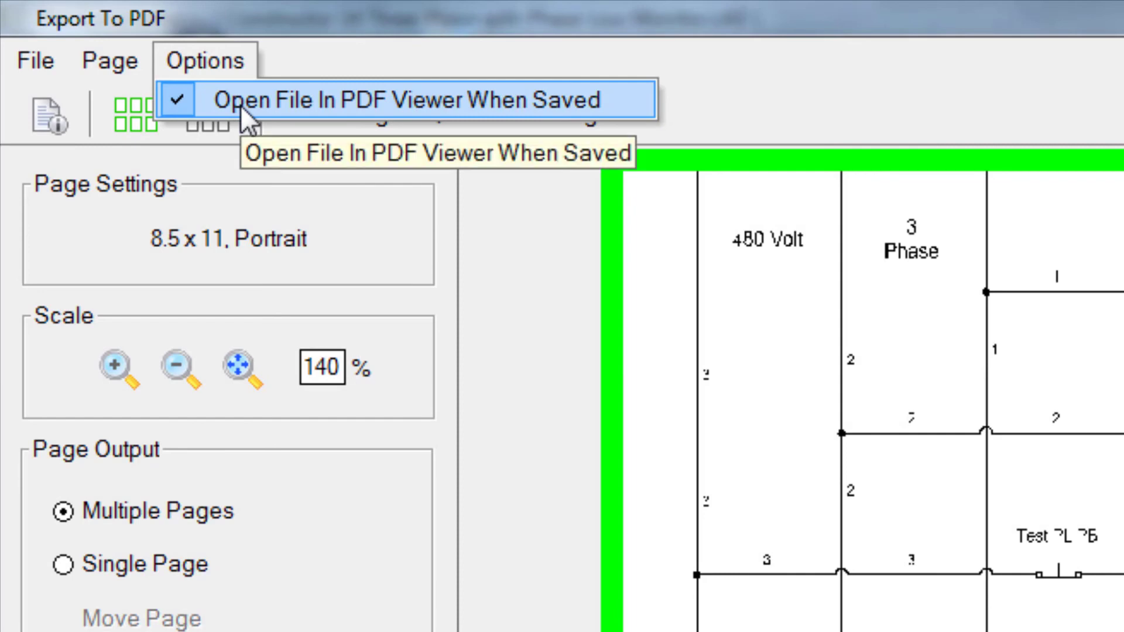